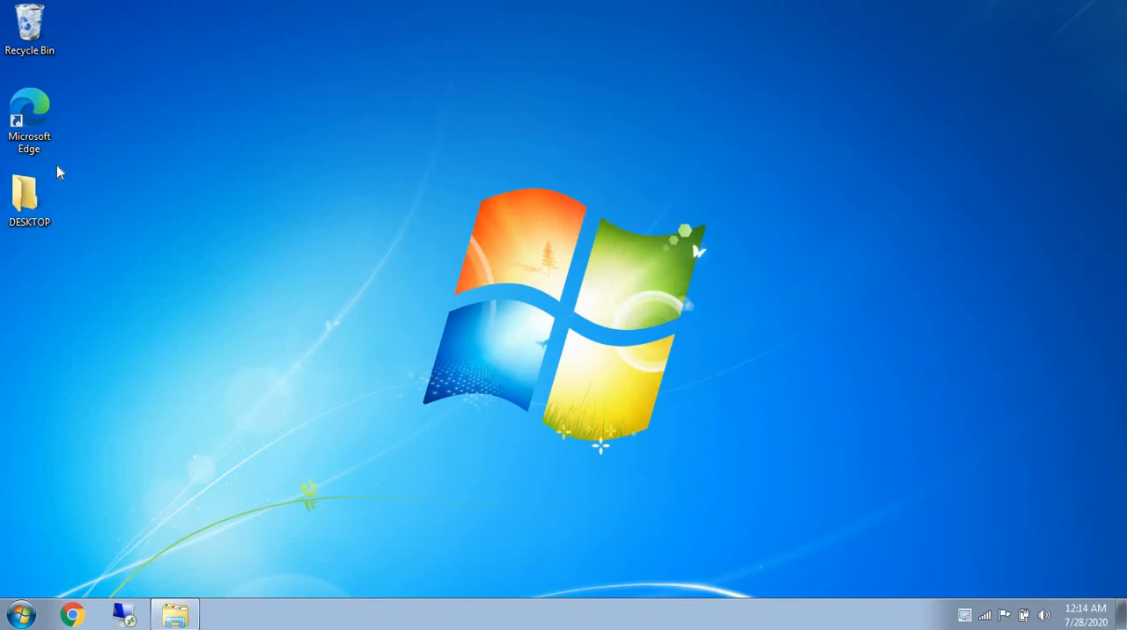
# - Launch Microsoft Edge from its desktop shortcut
pyautogui.click(29, 198)
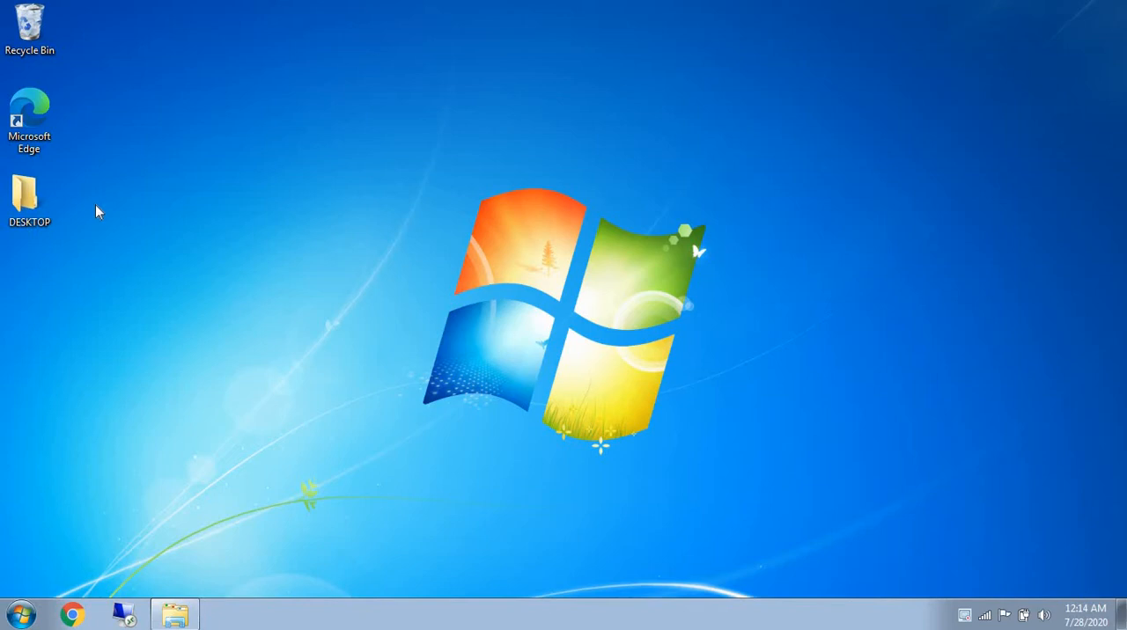
pyautogui.moveTo(59, 155)
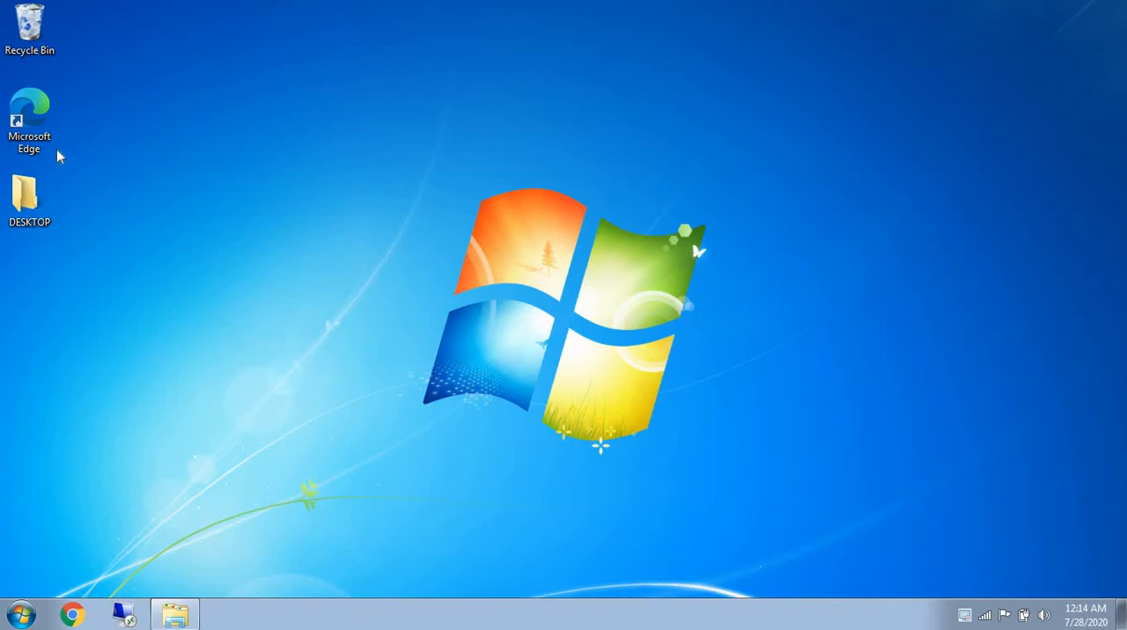
pyautogui.click(29, 119)
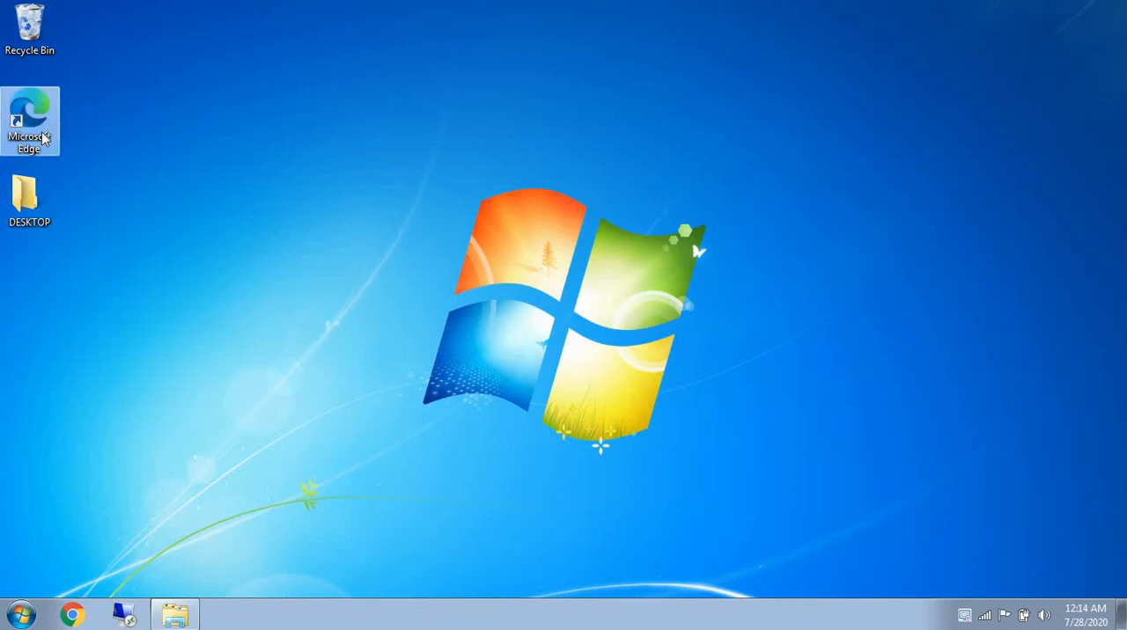
pyautogui.moveTo(40, 132)
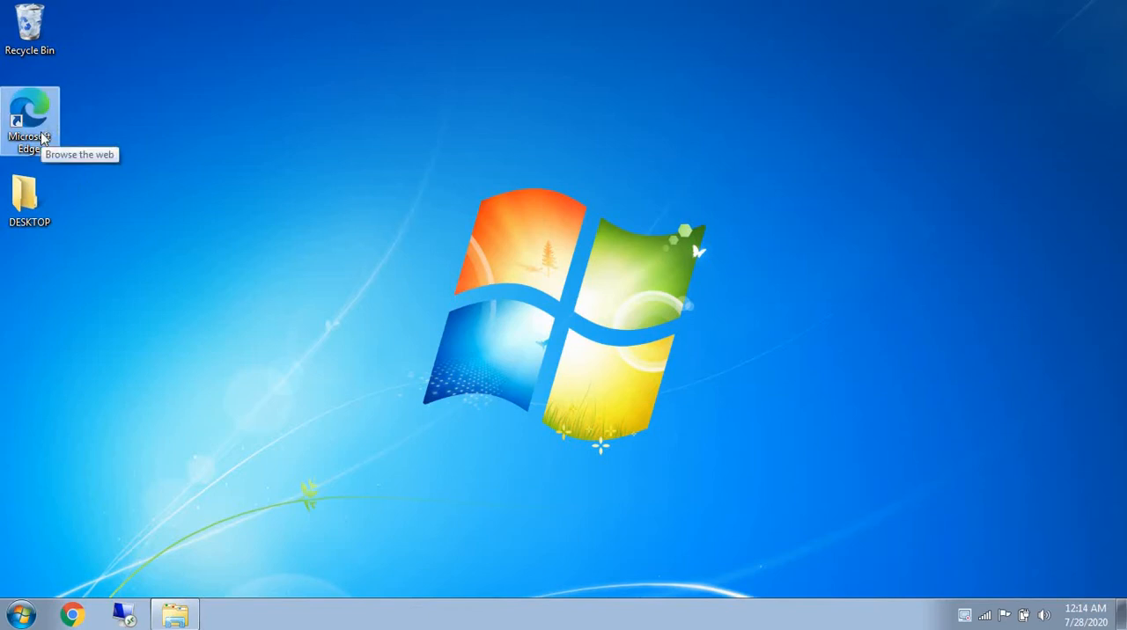
pyautogui.doubleClick(29, 115)
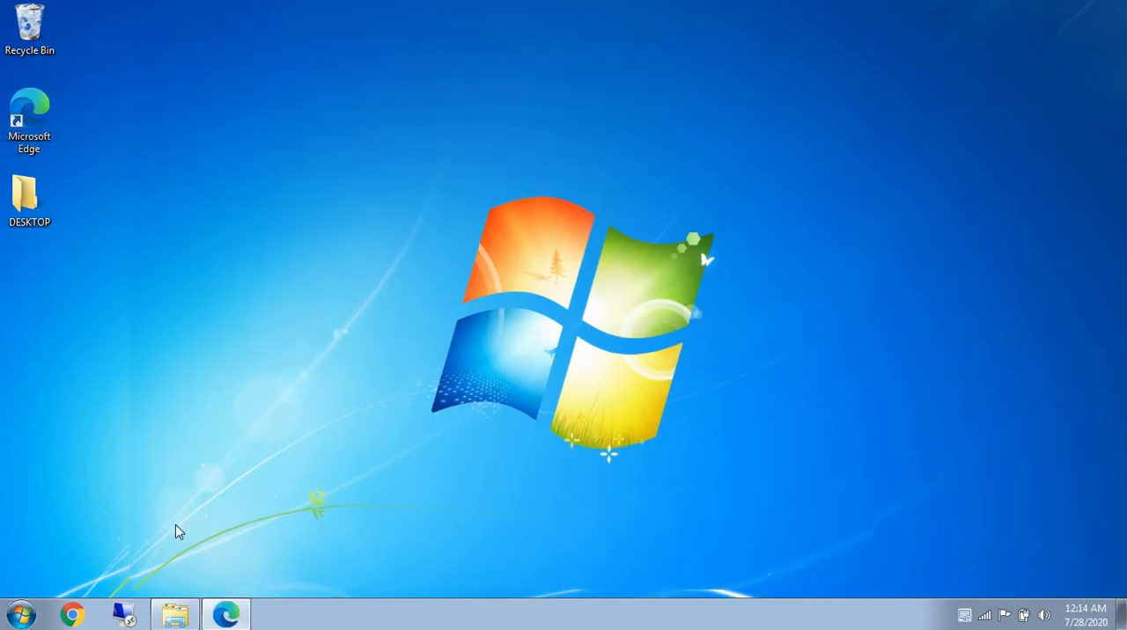
# - Enter the address selfcare.bsnl.co.in to reach the BSNL selfcare login page
pyautogui.click(226, 613)
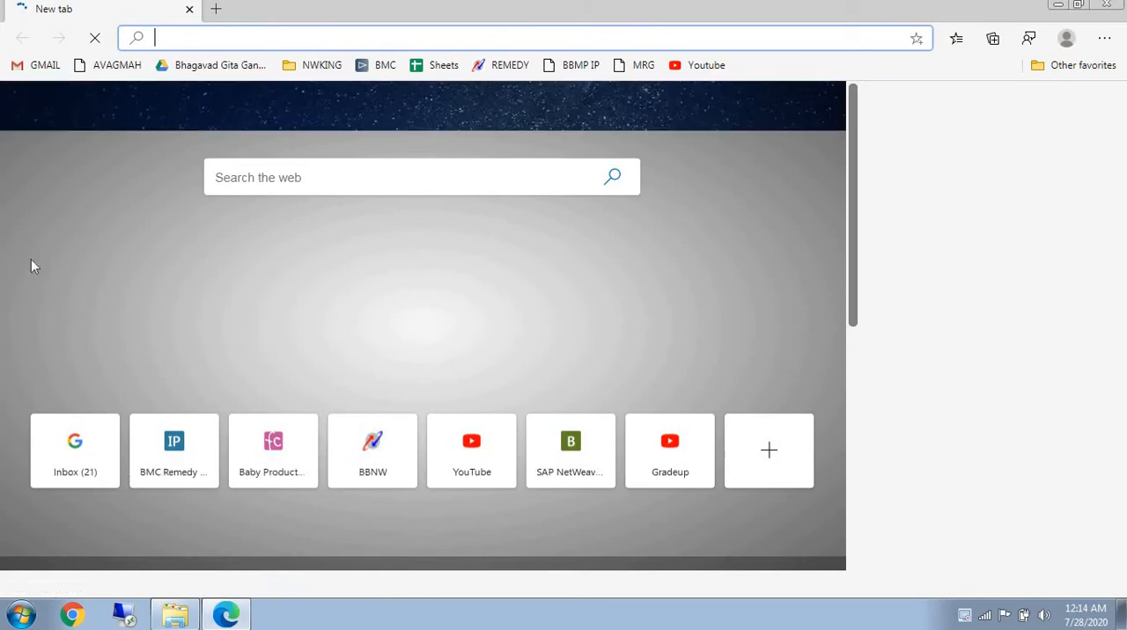
pyautogui.write('sel')
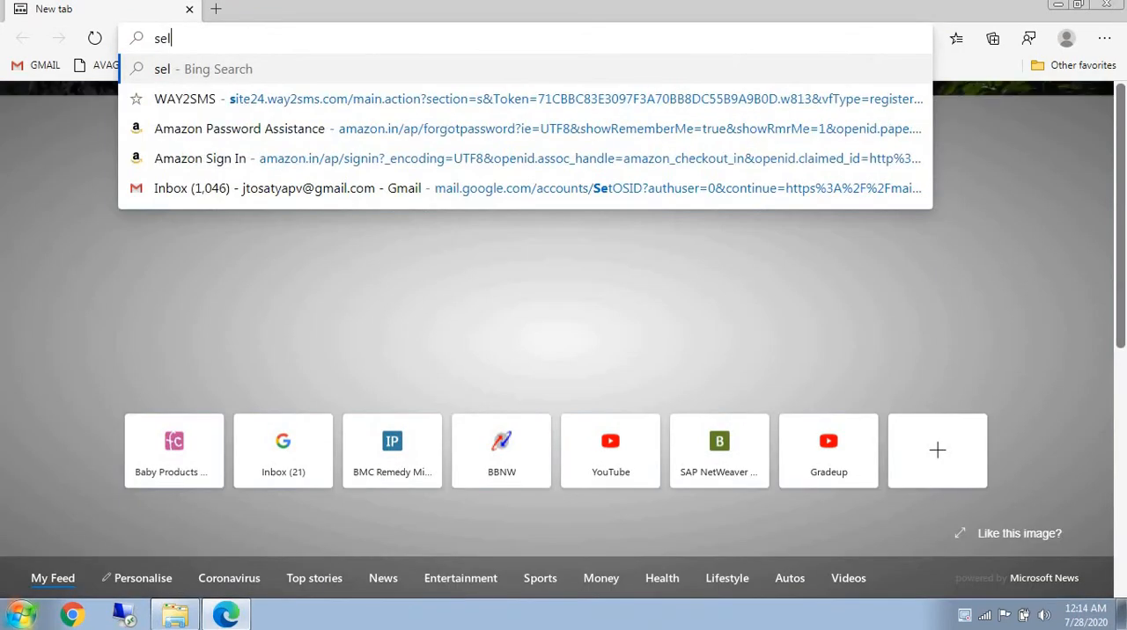
pyautogui.write('fcare')
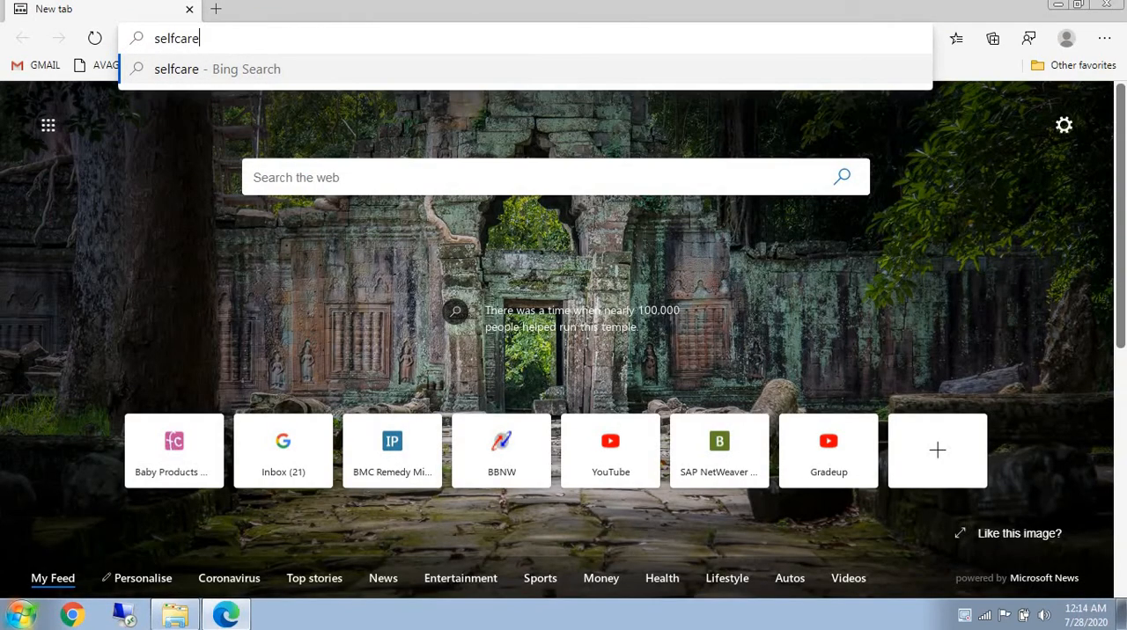
pyautogui.write('.bsnl.co.in/tungsten/UI/facelets/login.xhtml')
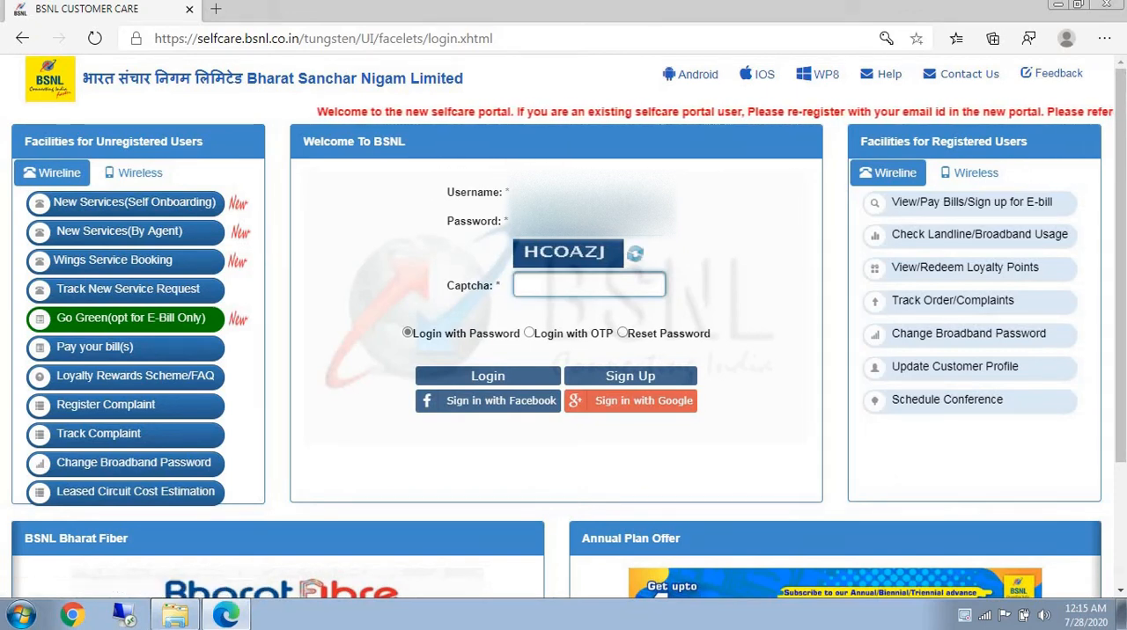
# - Enter captcha 'HCOAZ' and log in to the selfcare portal
pyautogui.write('HC')
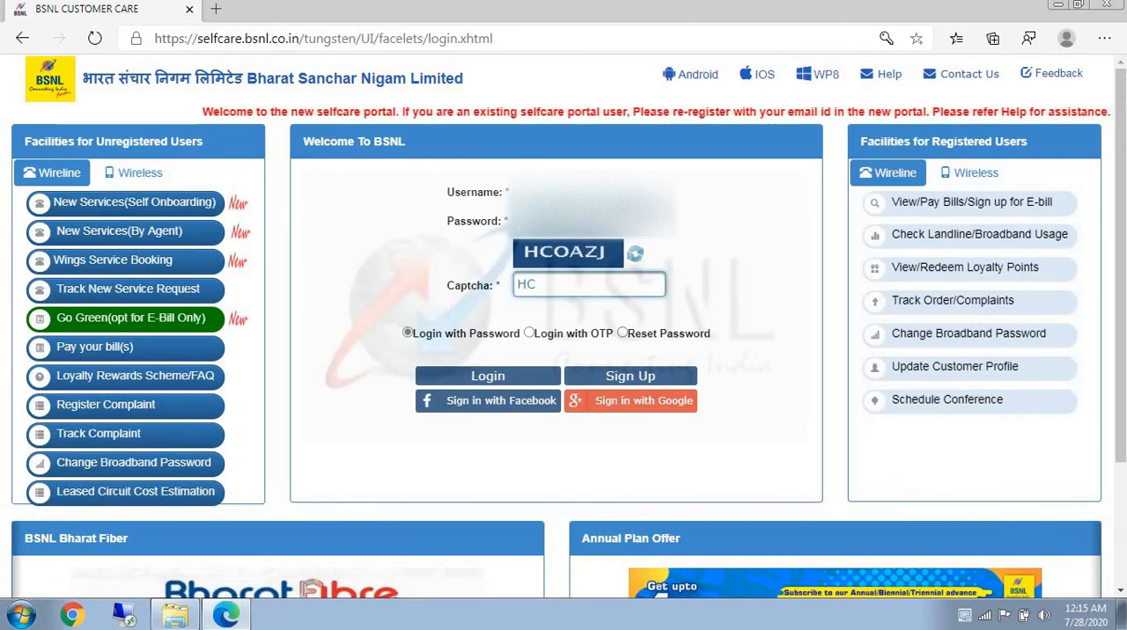
pyautogui.write('OA')
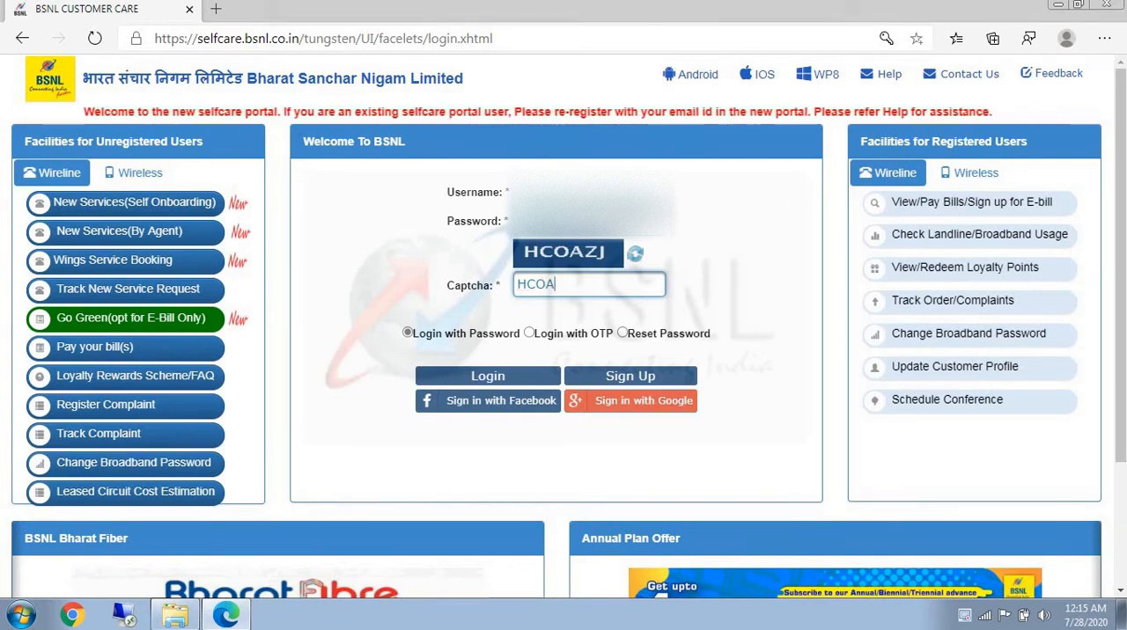
pyautogui.write('ZJ')
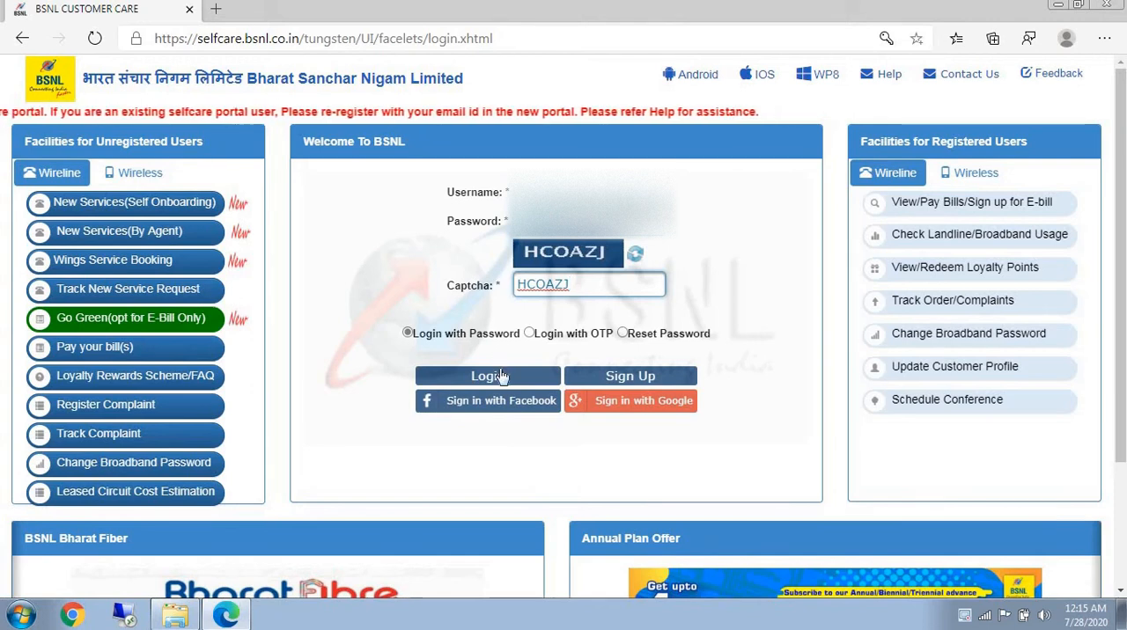
pyautogui.click(487, 376)
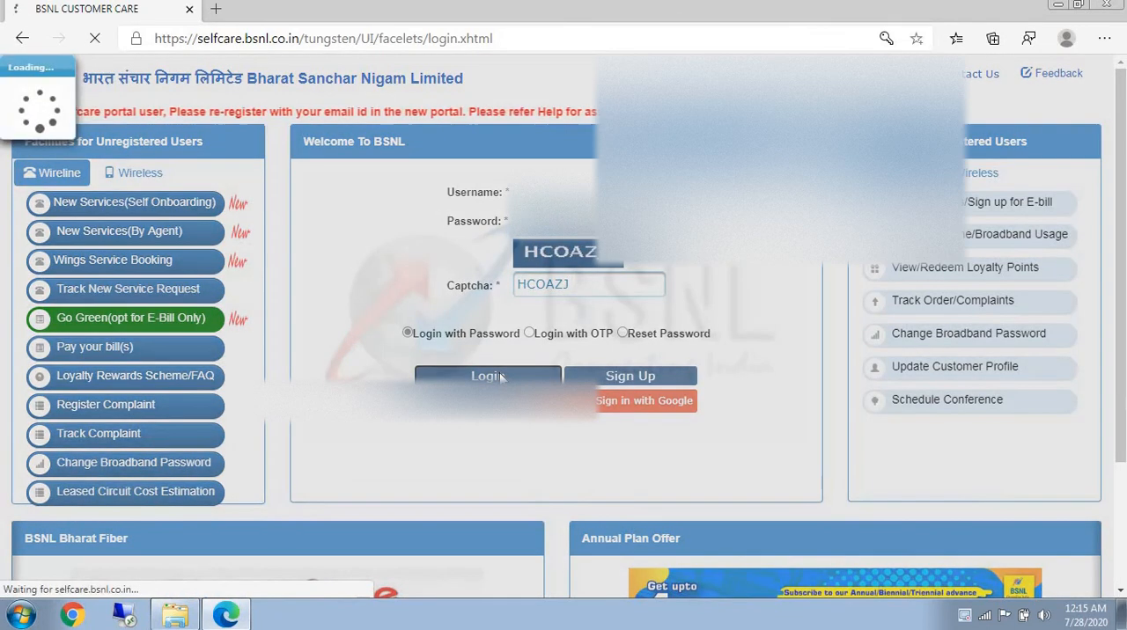
pyautogui.click(487, 376)
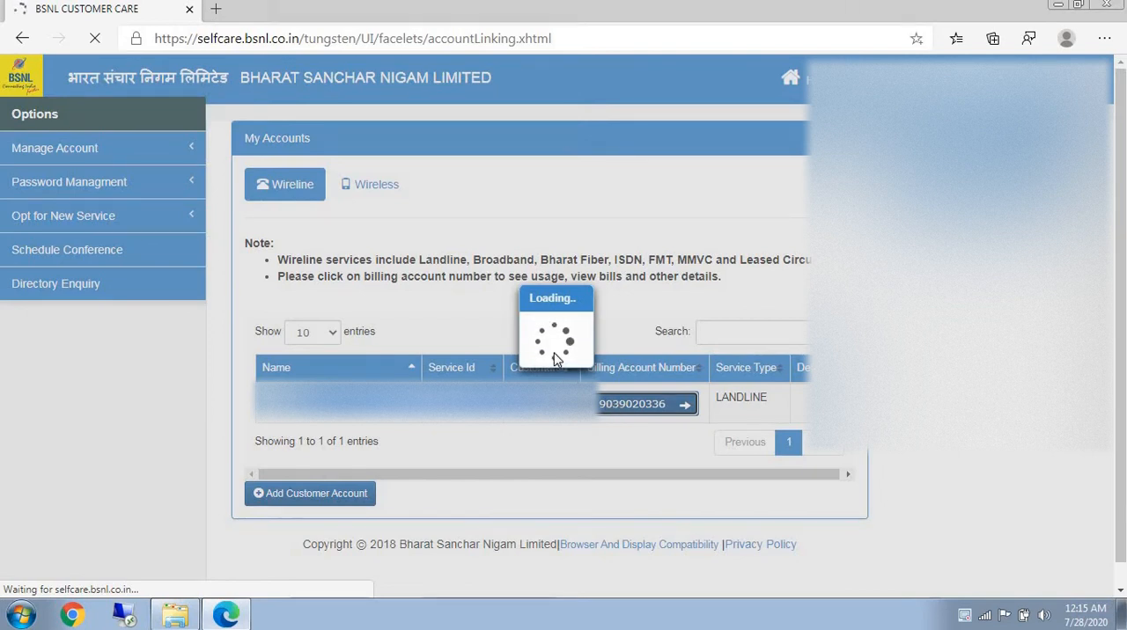
# - Open the landline billing account's dashboard and dismiss the Update Details notice
pyautogui.click(632, 405)
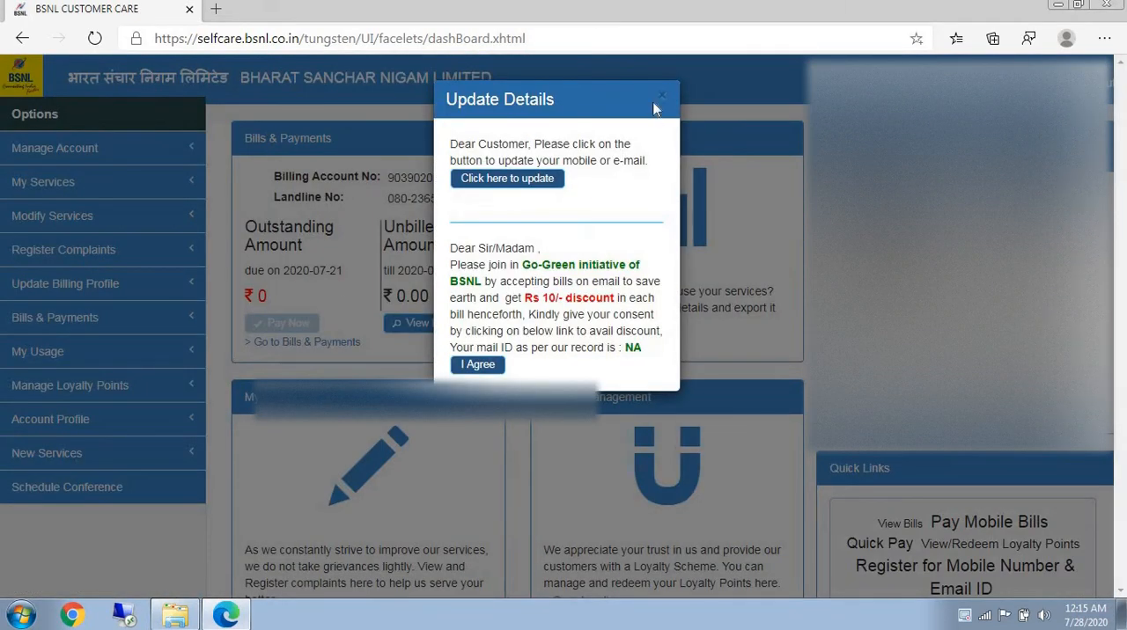
pyautogui.click(661, 95)
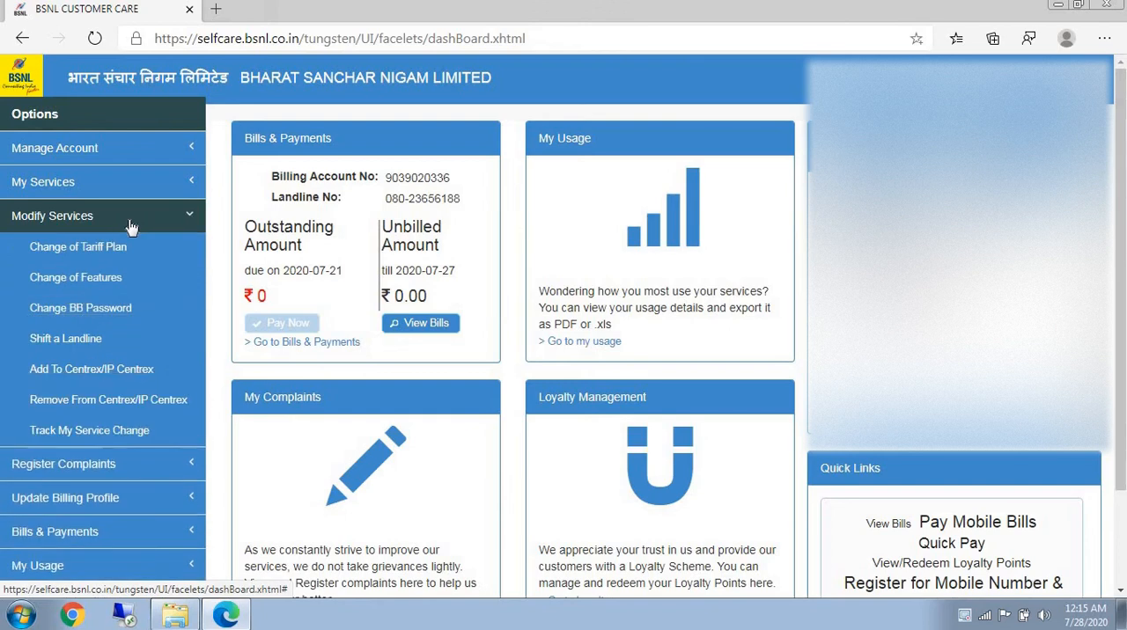
pyautogui.moveTo(80, 308)
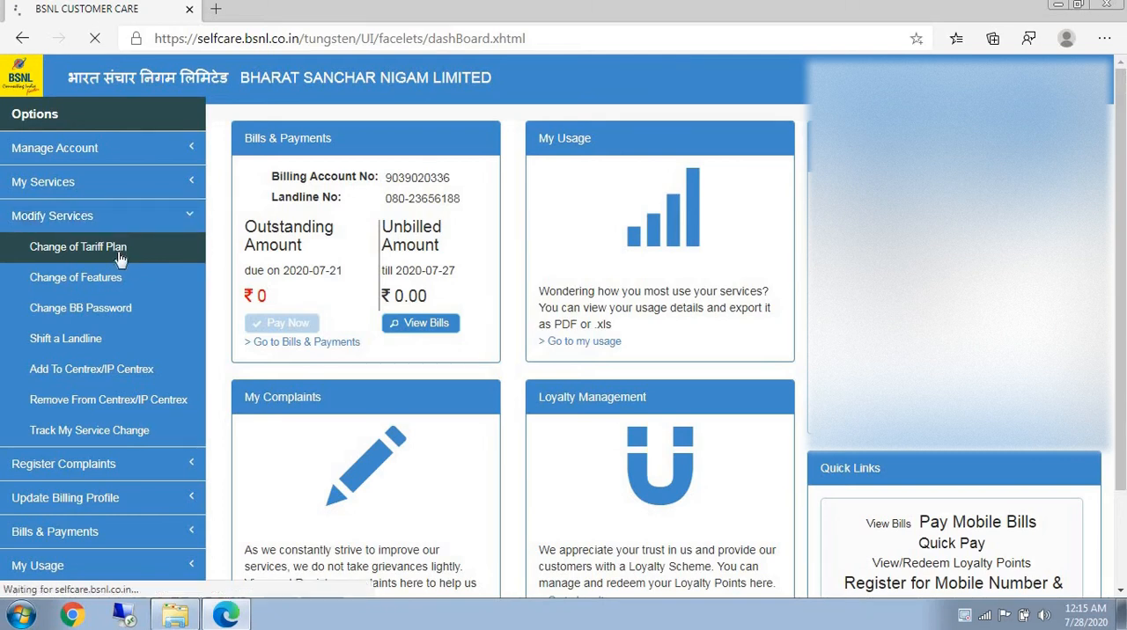
# - Open Change of Tariff Plan and tick the 'I have read and understood' declaration
pyautogui.click(77, 246)
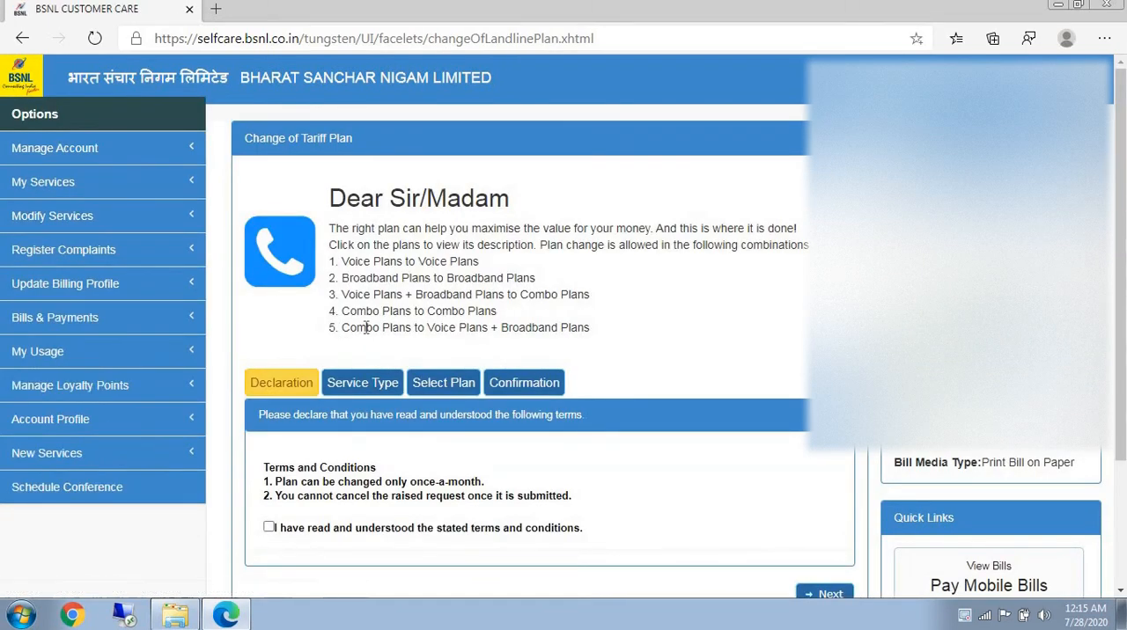
pyautogui.scroll(-3)
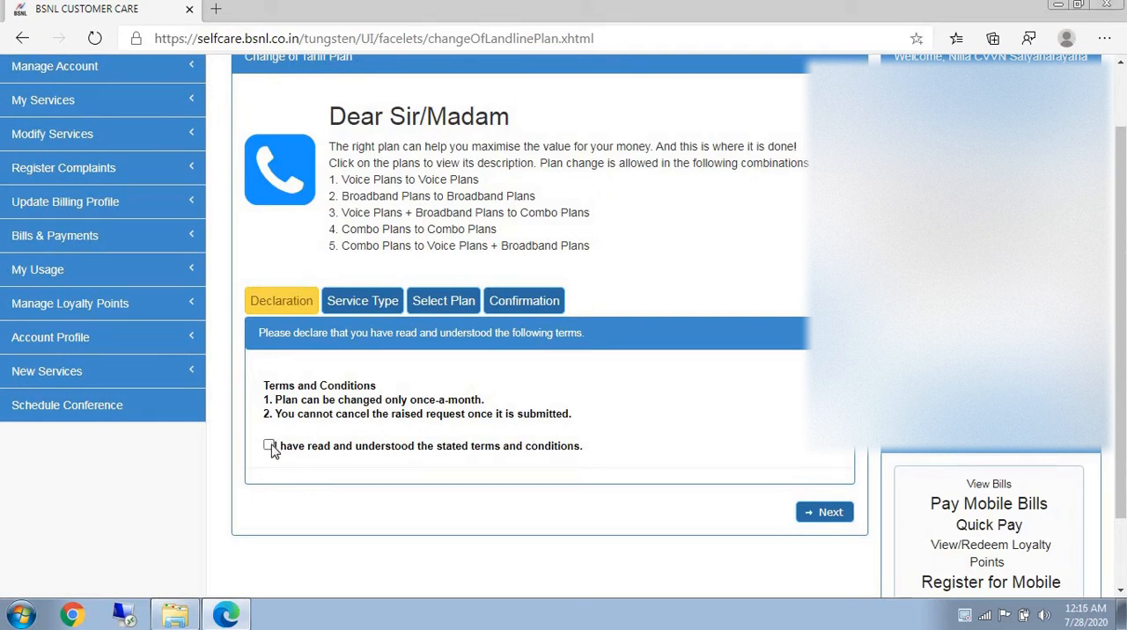
pyautogui.click(270, 445)
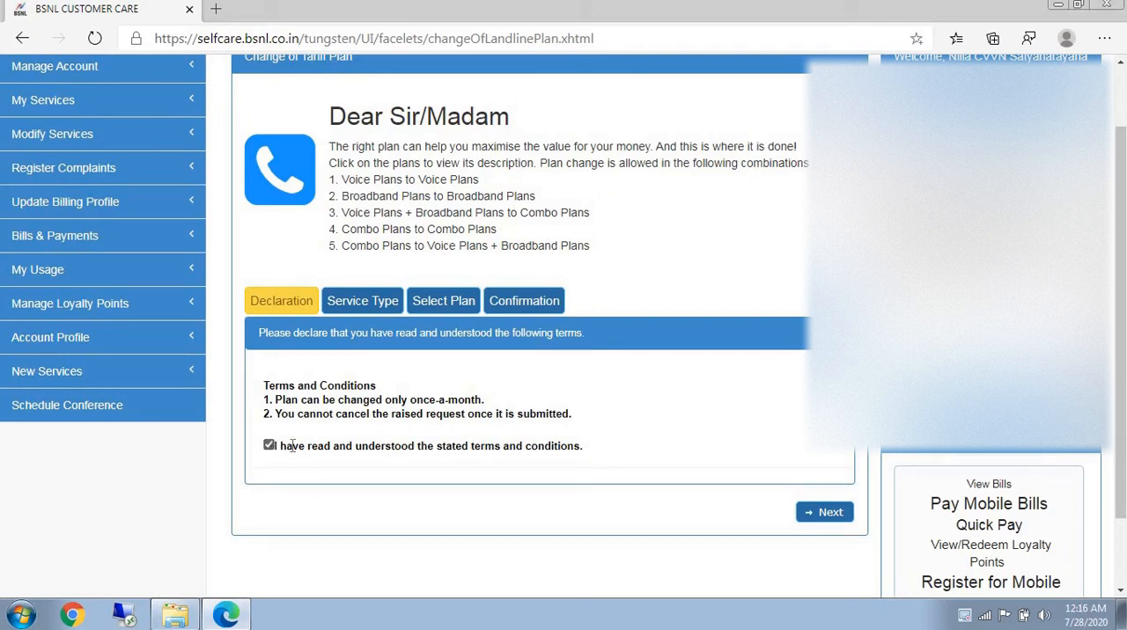
pyautogui.moveTo(615, 465)
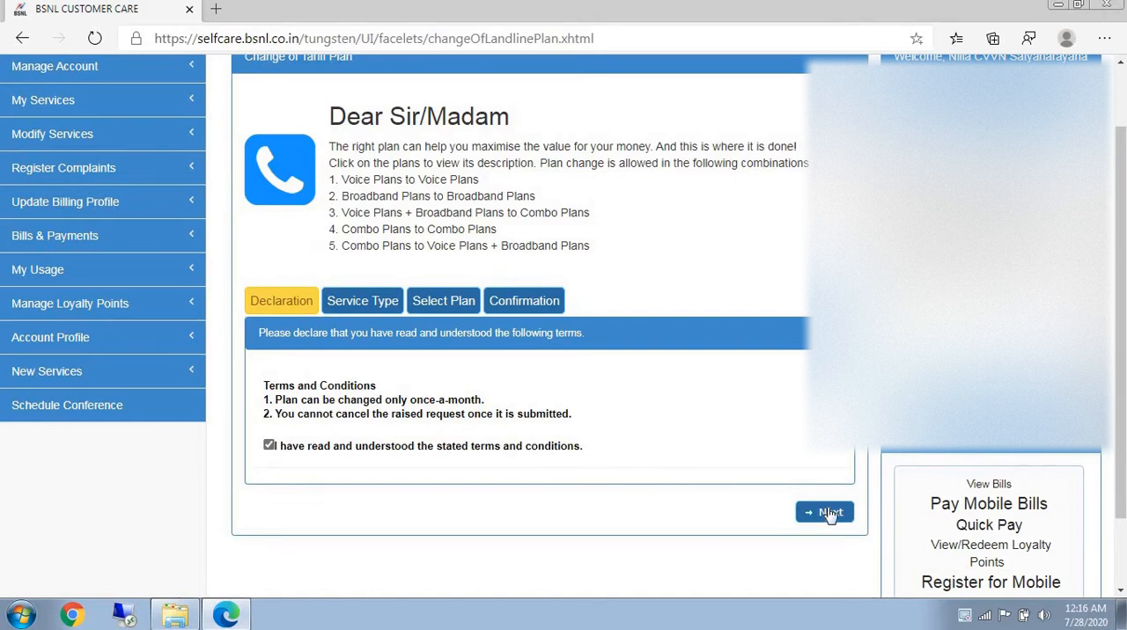
# - Select the landline number and its existing 4GB CUL plan (703690), then continue
pyautogui.click(824, 512)
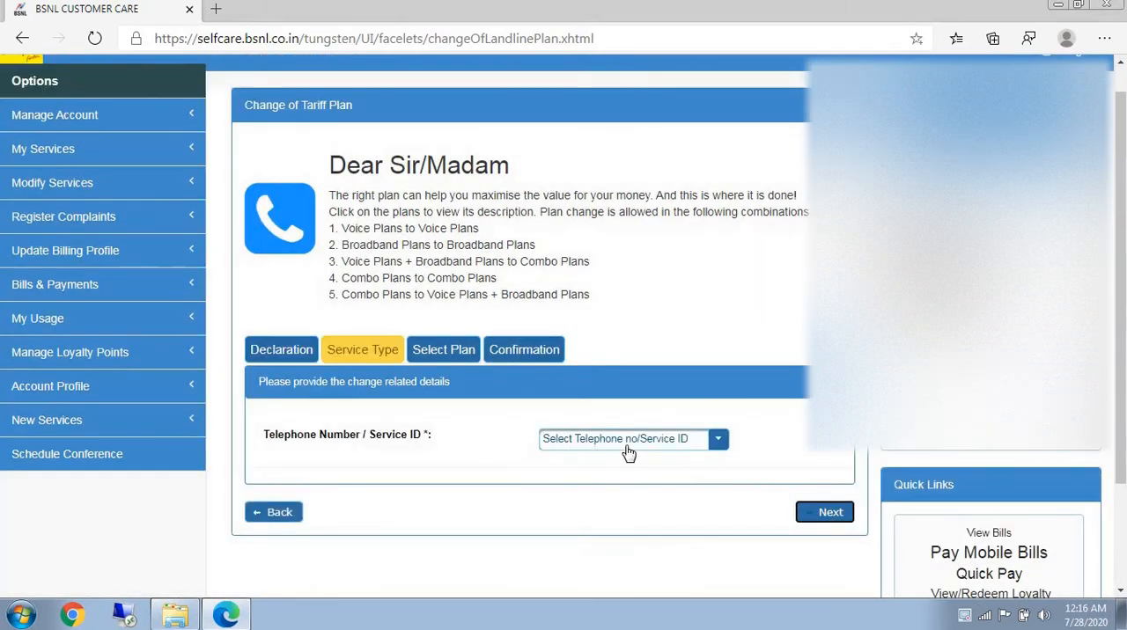
pyautogui.moveTo(638, 450)
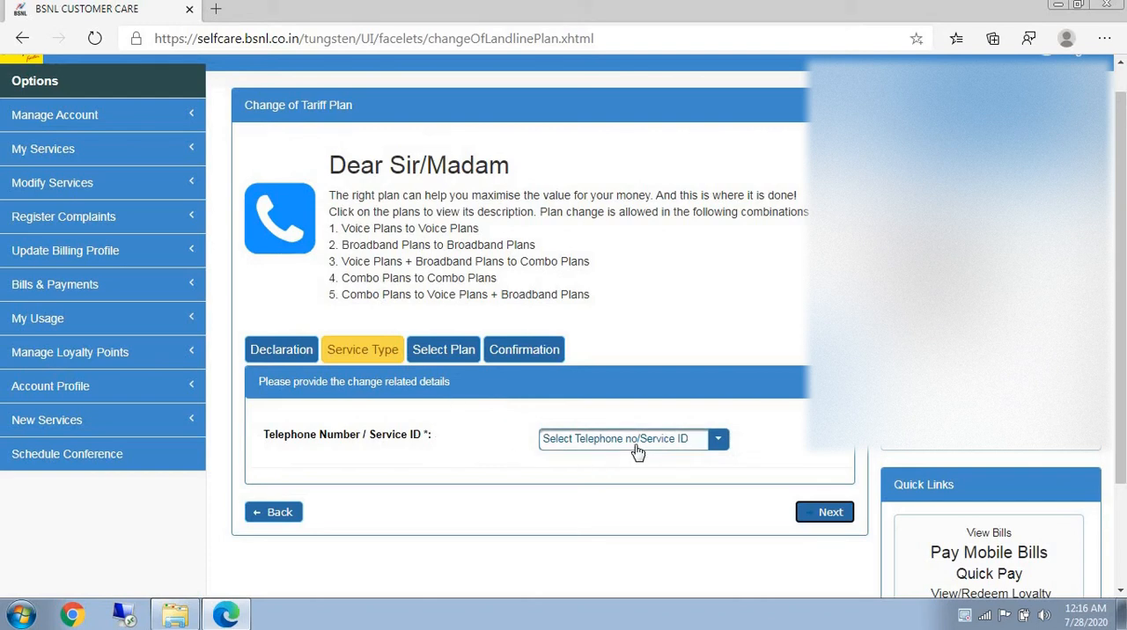
pyautogui.click(632, 438)
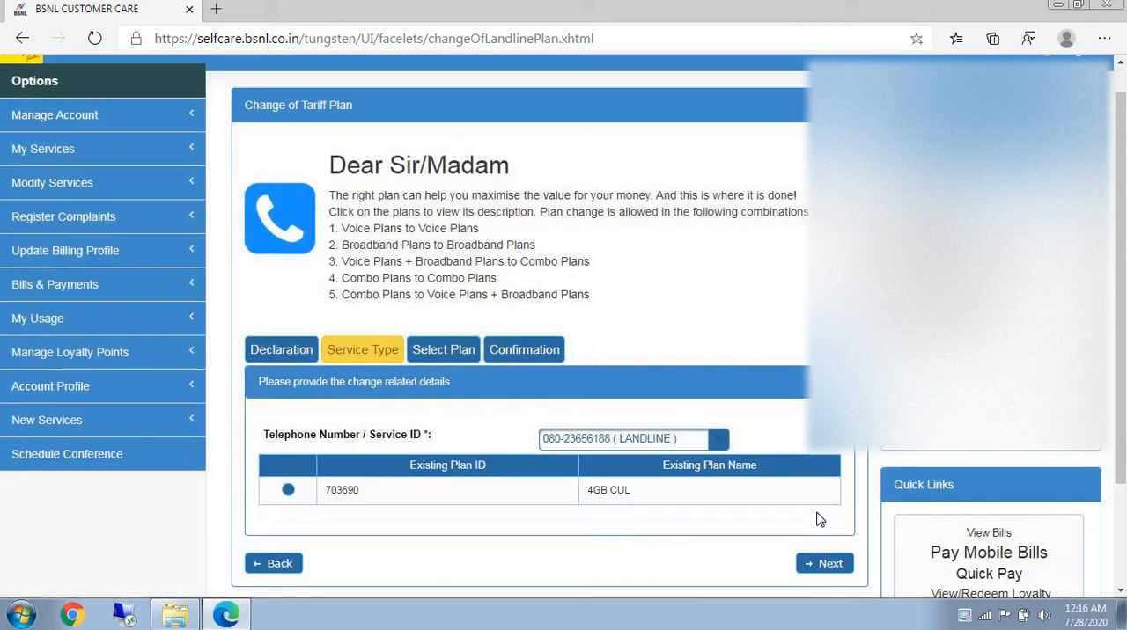
pyautogui.scroll(-3)
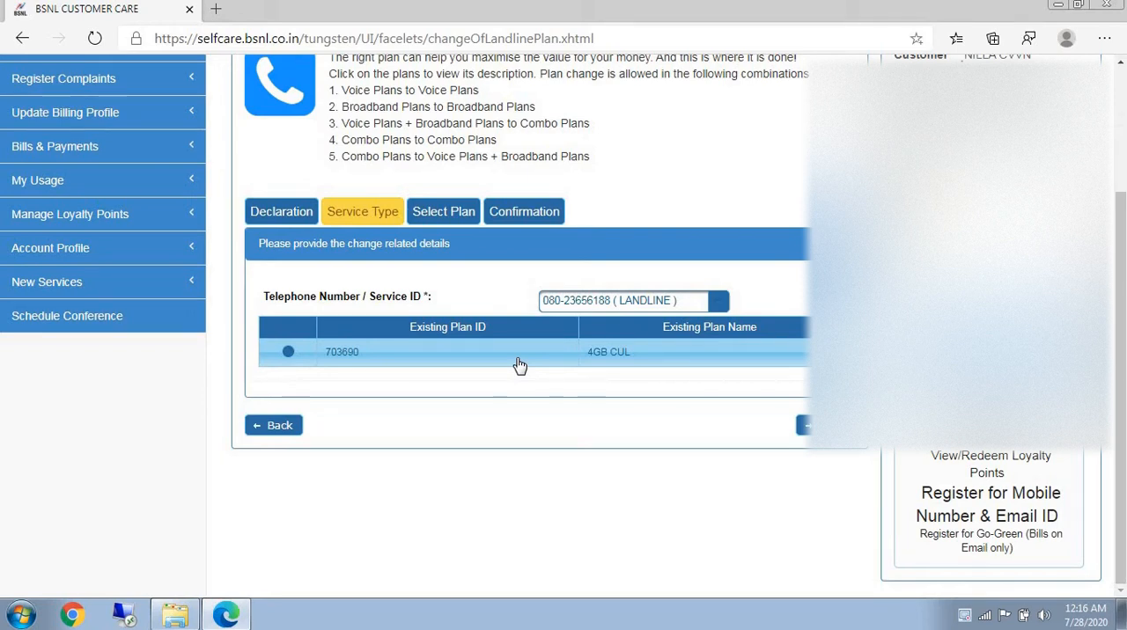
pyautogui.moveTo(456, 276)
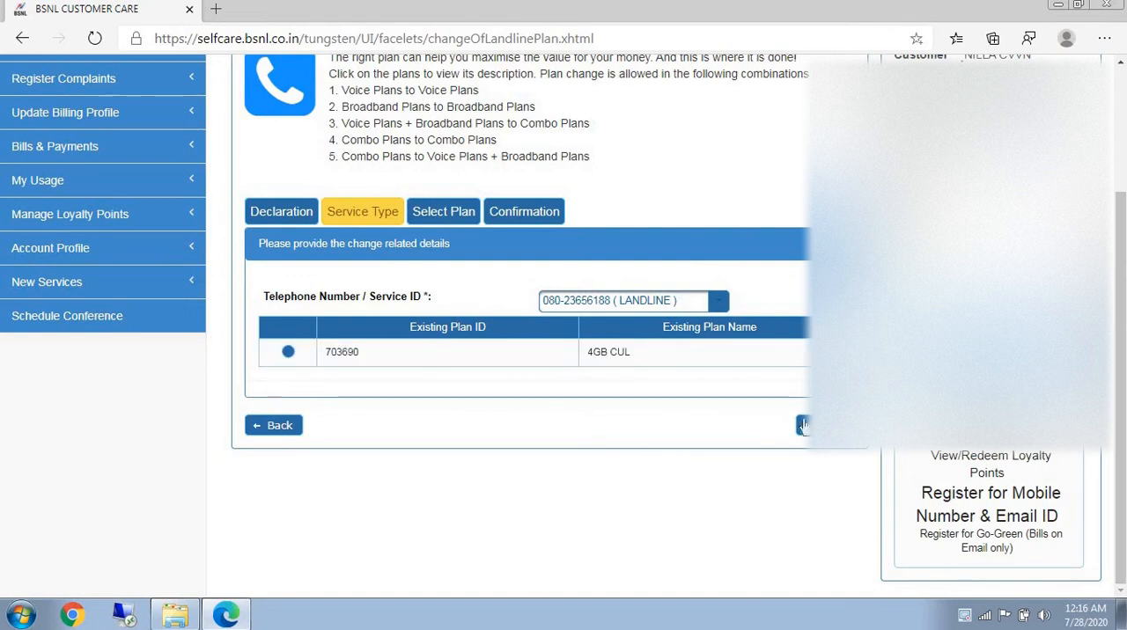
pyautogui.moveTo(490, 342)
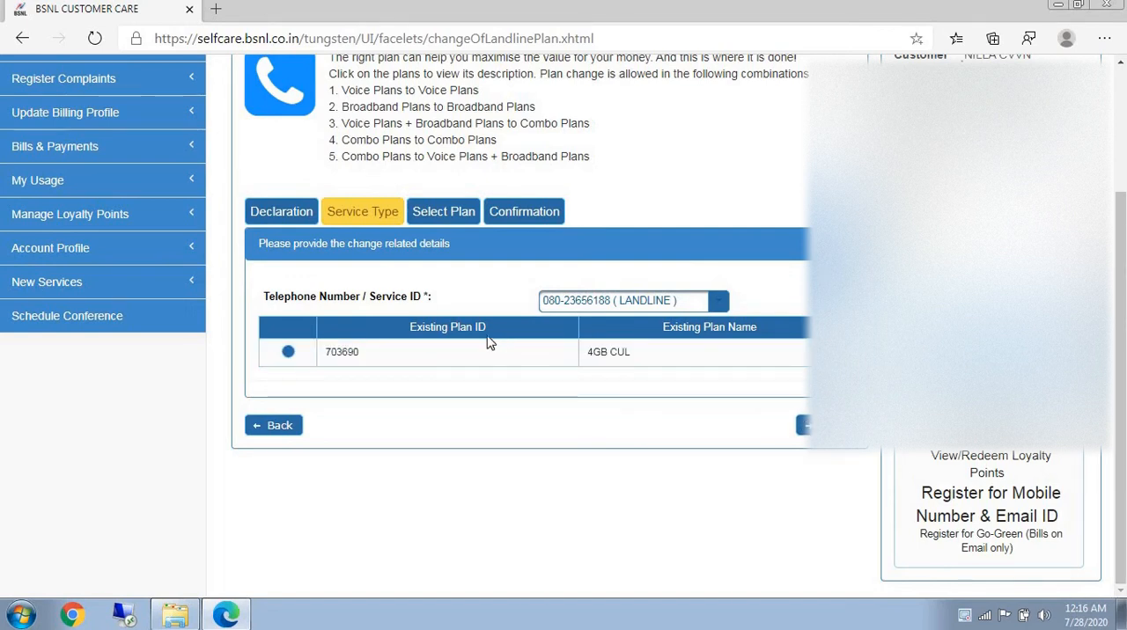
pyautogui.click(288, 351)
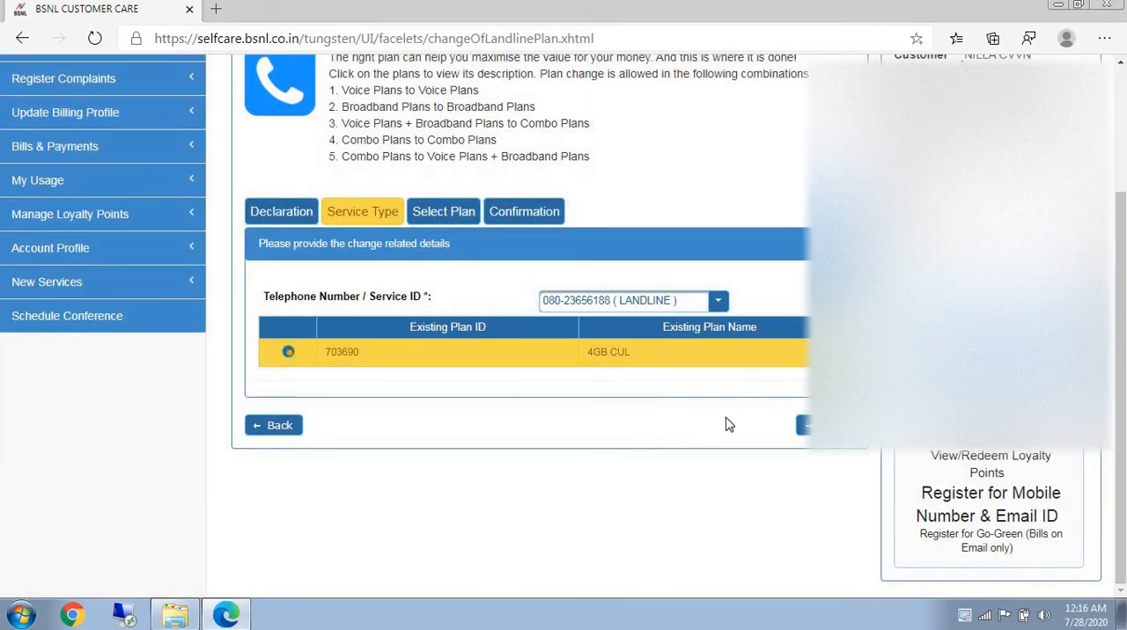
pyautogui.click(802, 426)
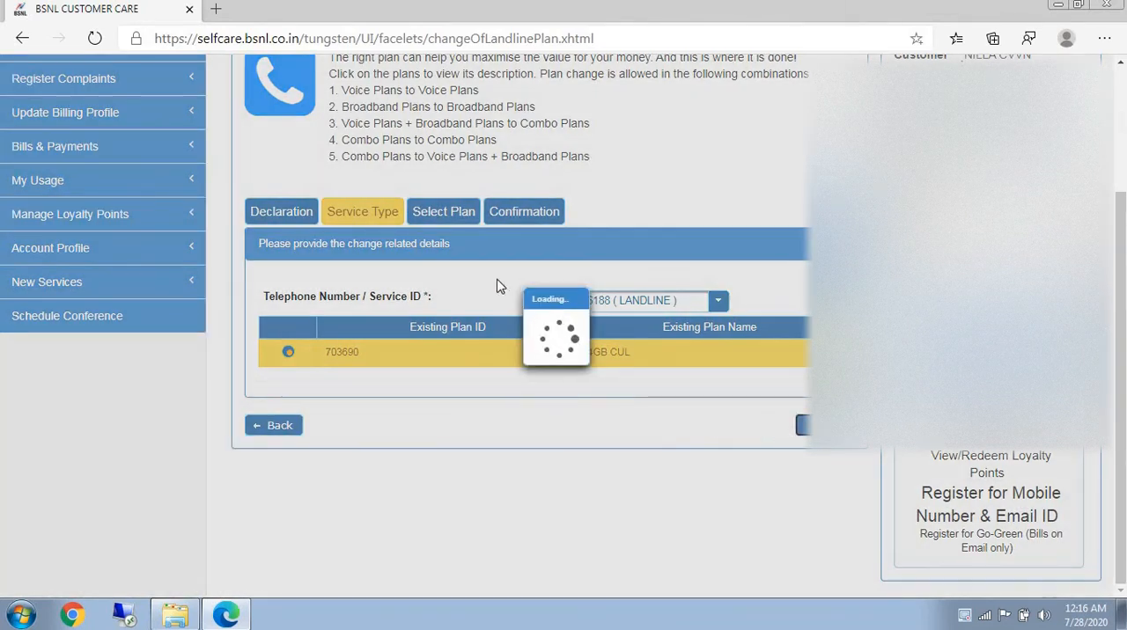
pyautogui.moveTo(465, 258)
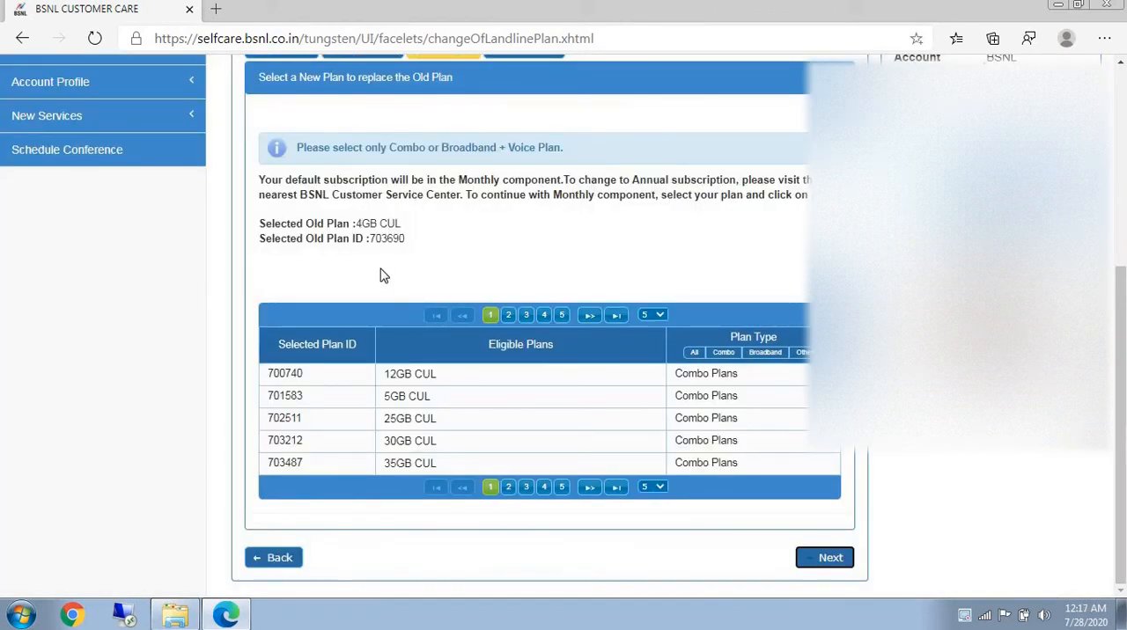
# - Select the 5GB CUL plan (701583) in the Eligible Plans table
pyautogui.click(410, 395)
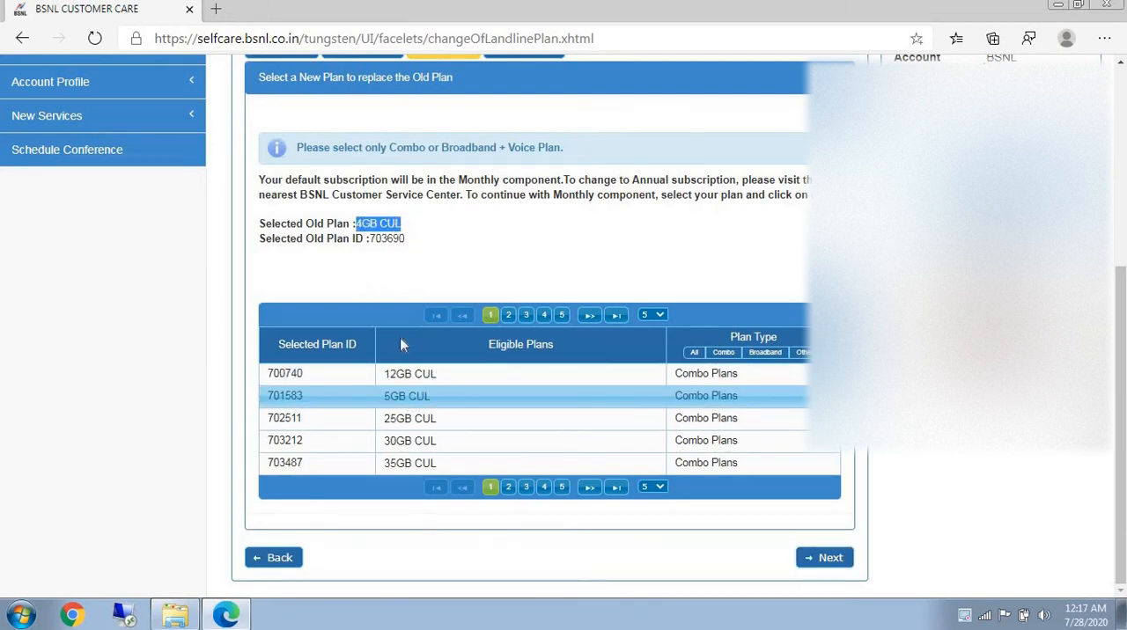
pyautogui.click(409, 396)
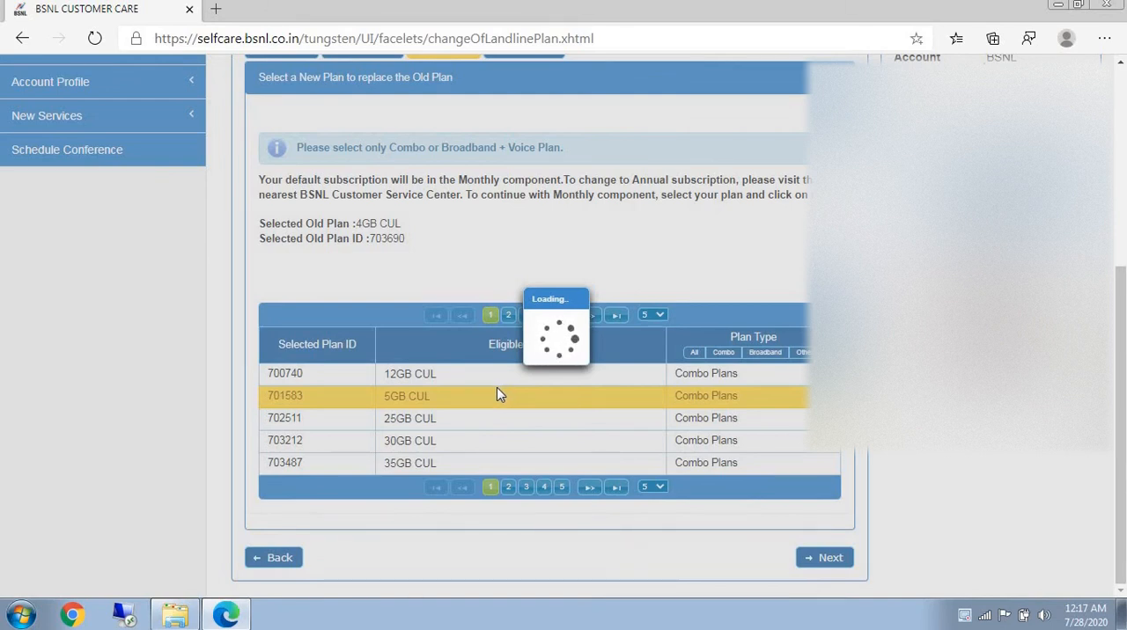
pyautogui.moveTo(611, 406)
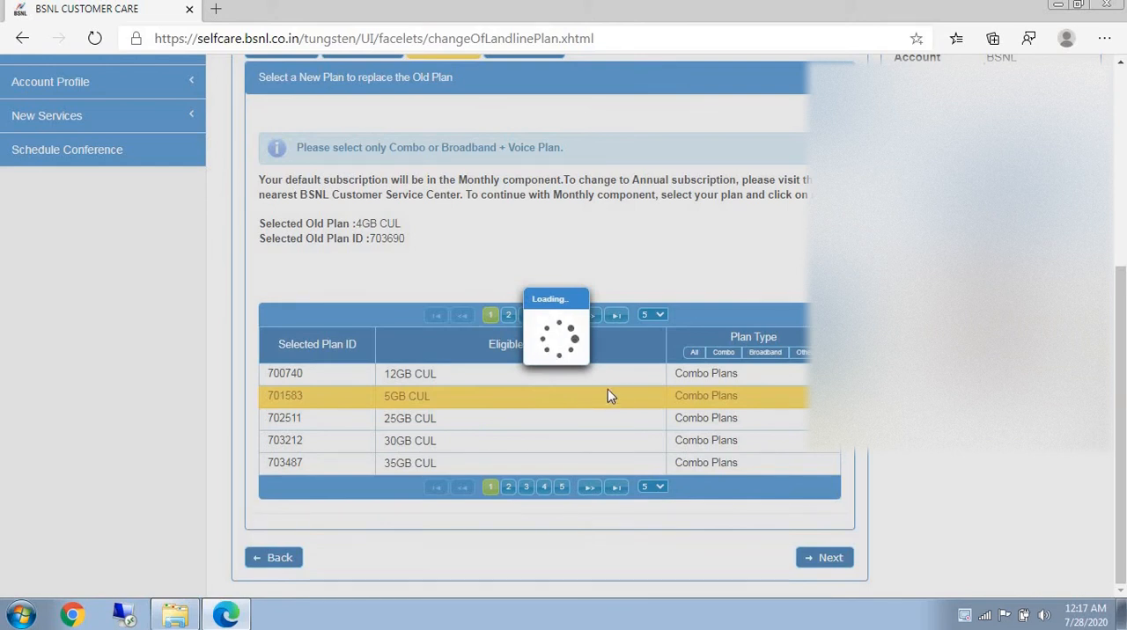
pyautogui.moveTo(112, 535)
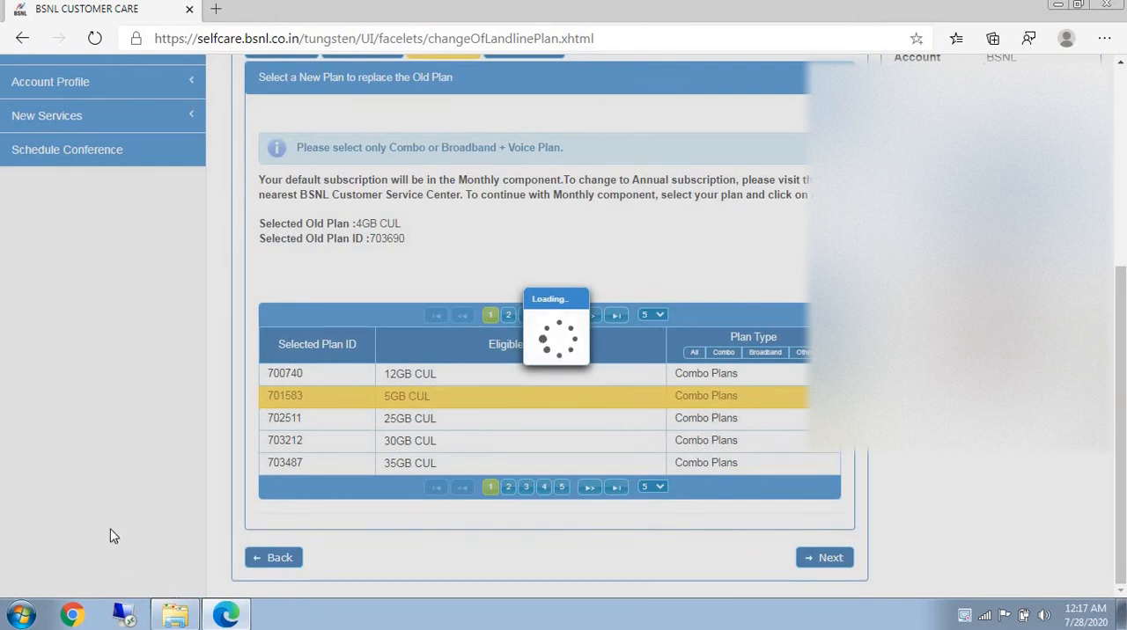
# - Review the 699 monthly rental and add 5GB CUL as the new plan
pyautogui.click(407, 395)
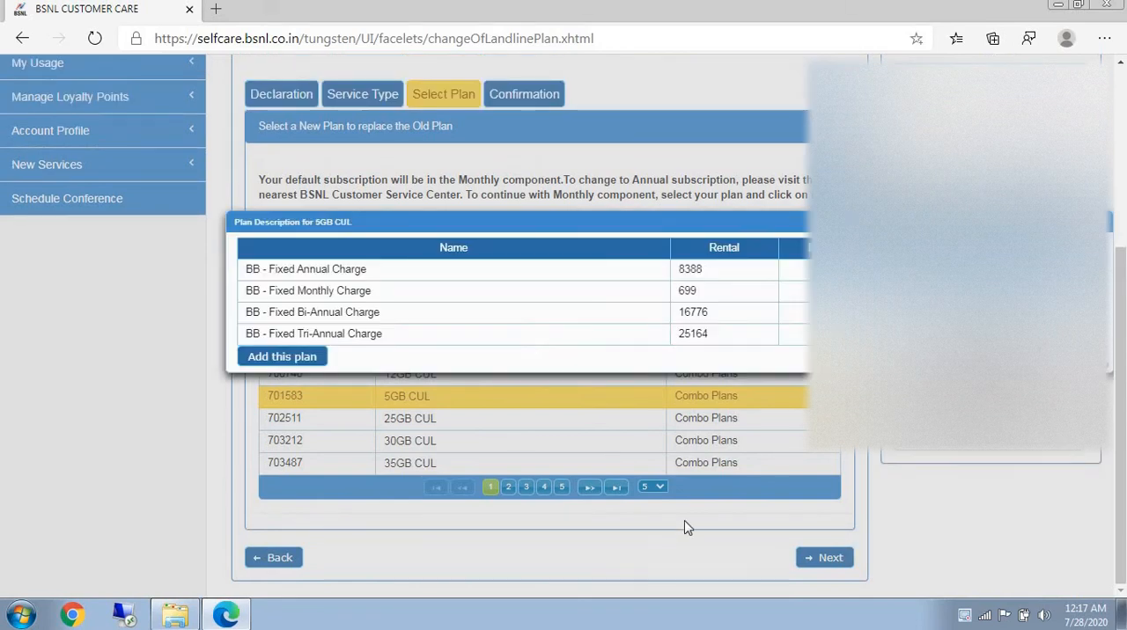
pyautogui.moveTo(534, 291)
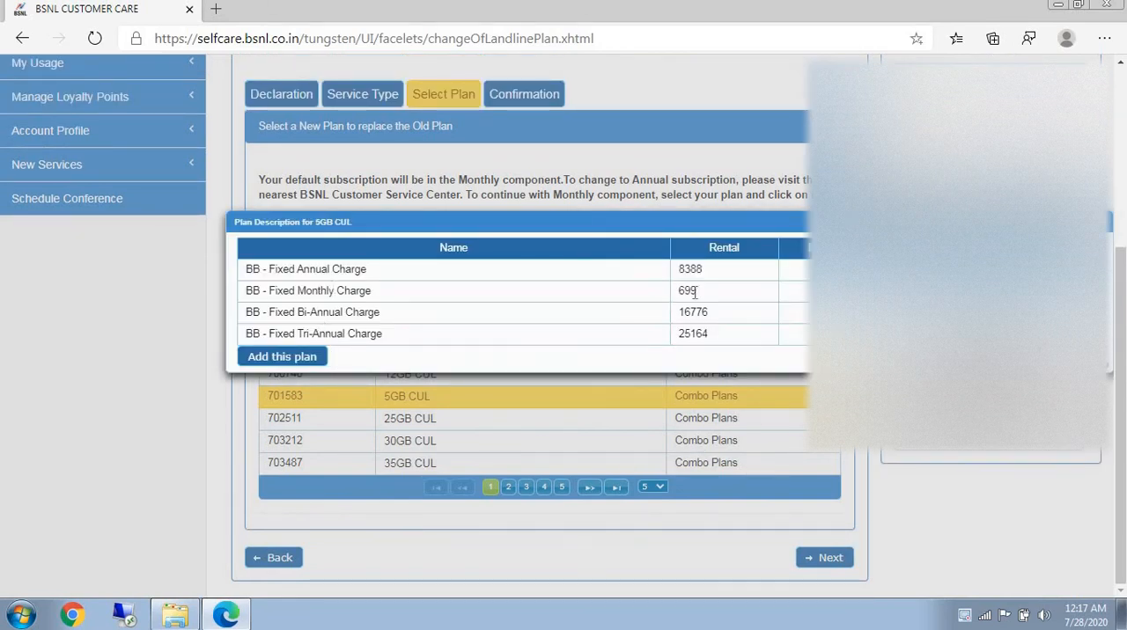
pyautogui.doubleClick(687, 290)
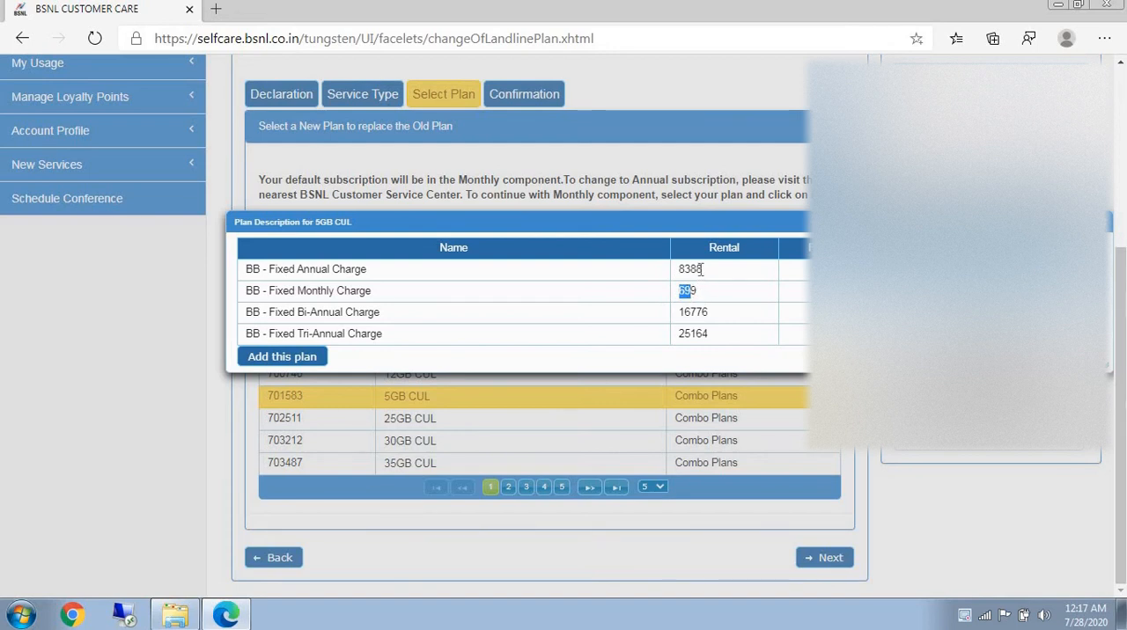
pyautogui.doubleClick(690, 268)
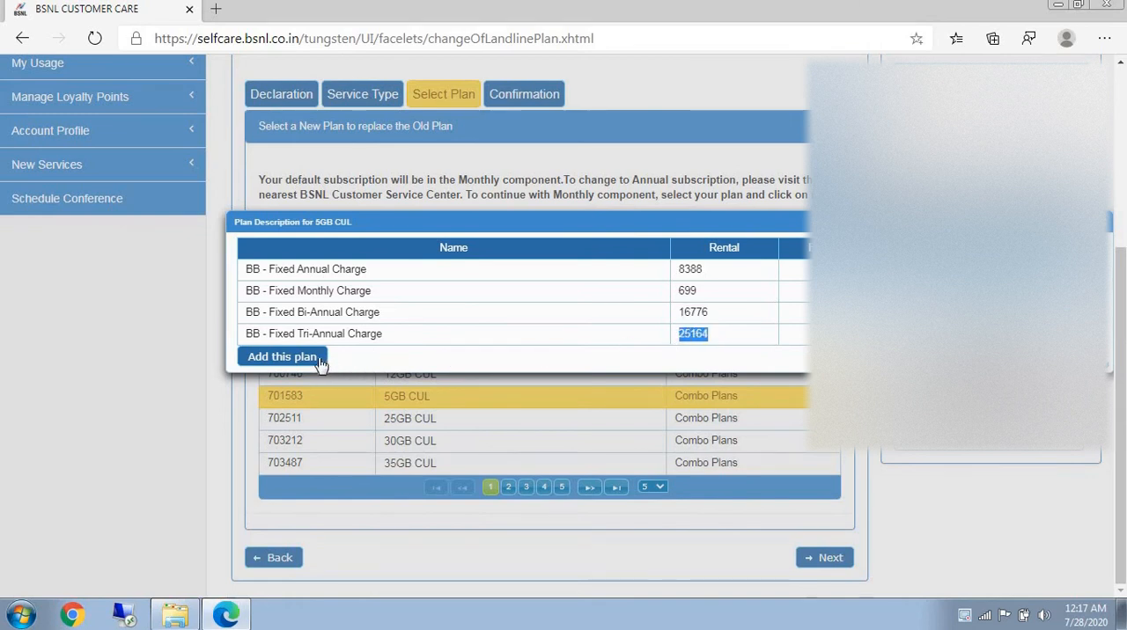
pyautogui.click(282, 357)
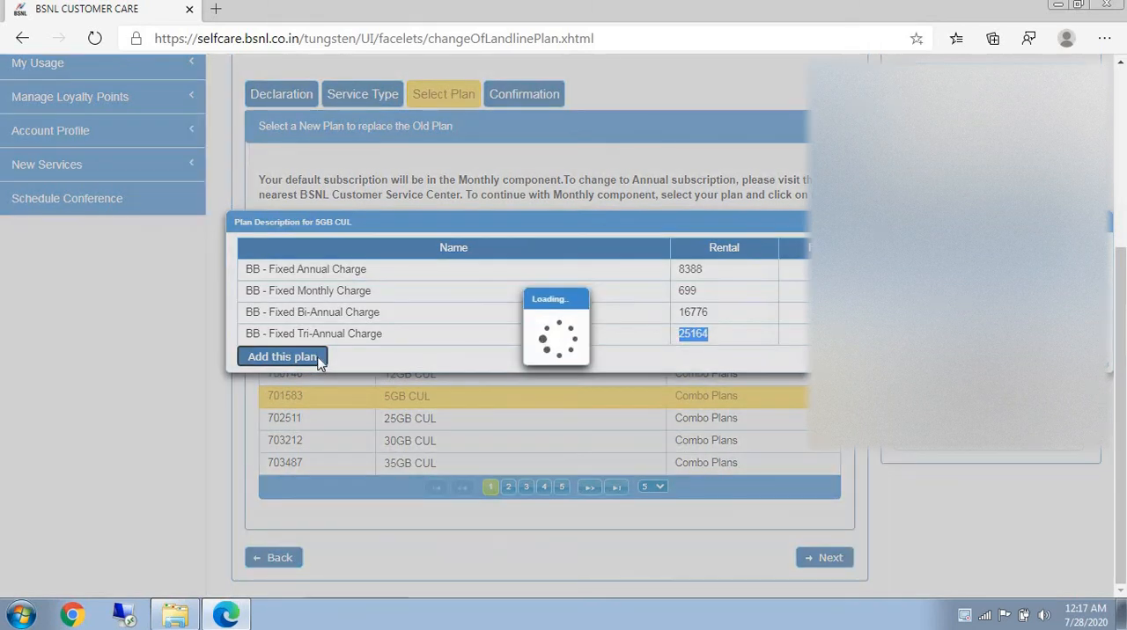
pyautogui.click(282, 356)
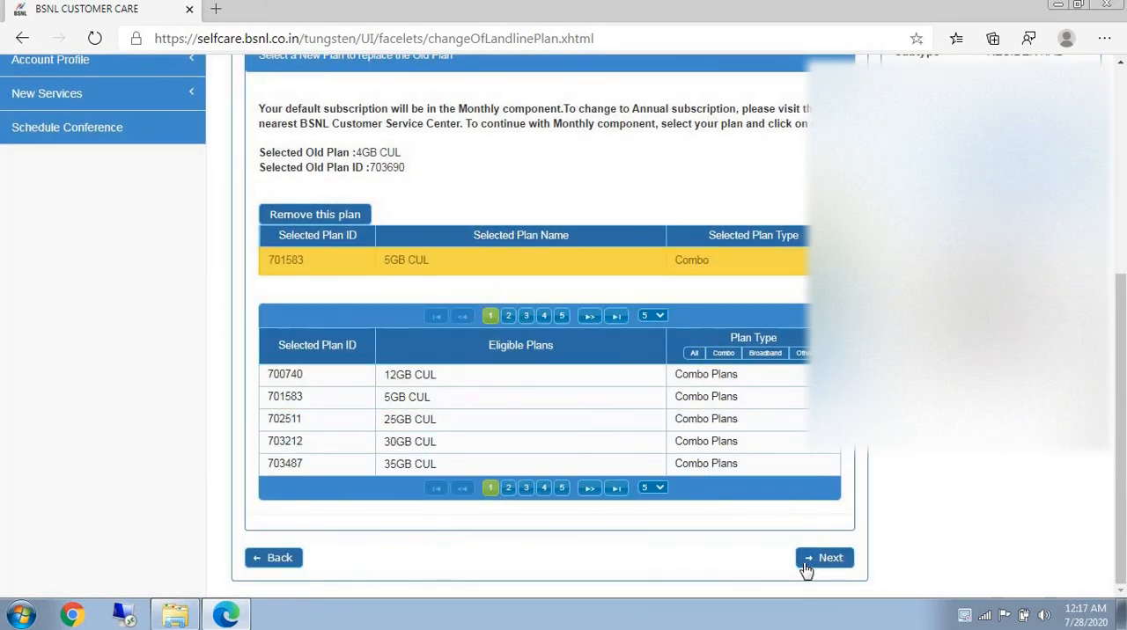
# - Go to Confirmation and review new plan 5GB CUL against old plan 4GB CUL
pyautogui.click(824, 557)
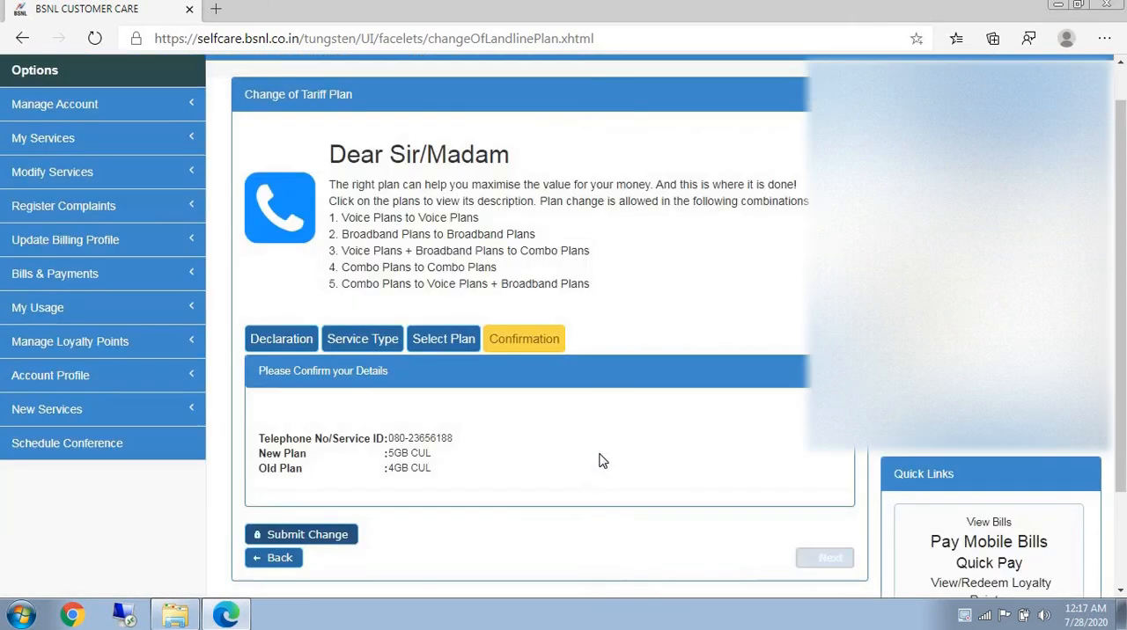
pyautogui.scroll(-3)
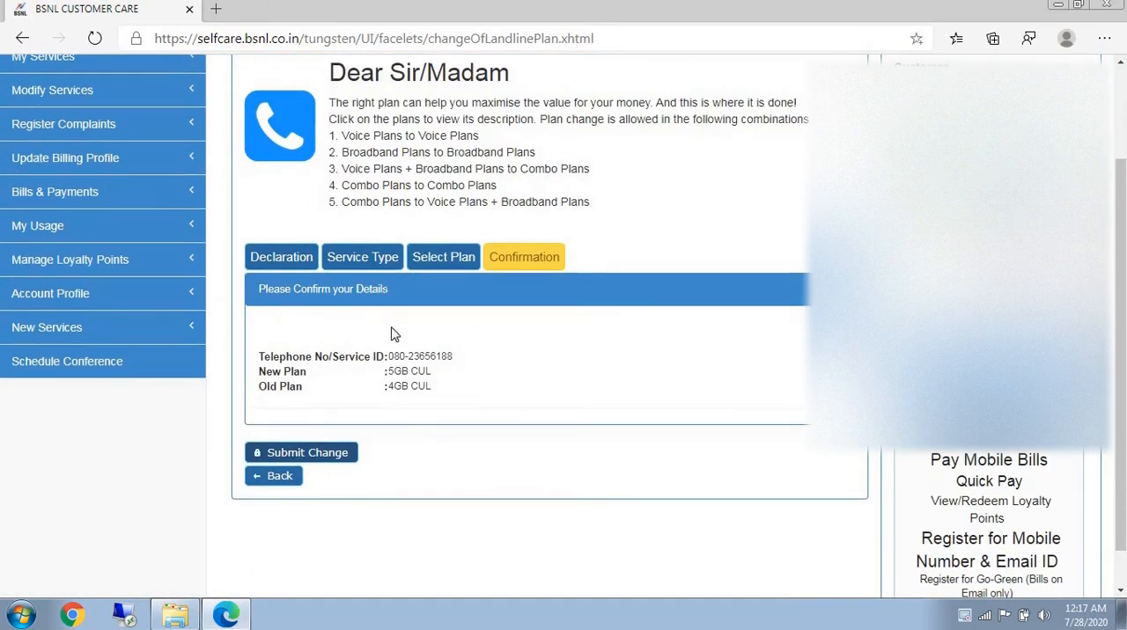
pyautogui.moveTo(344, 462)
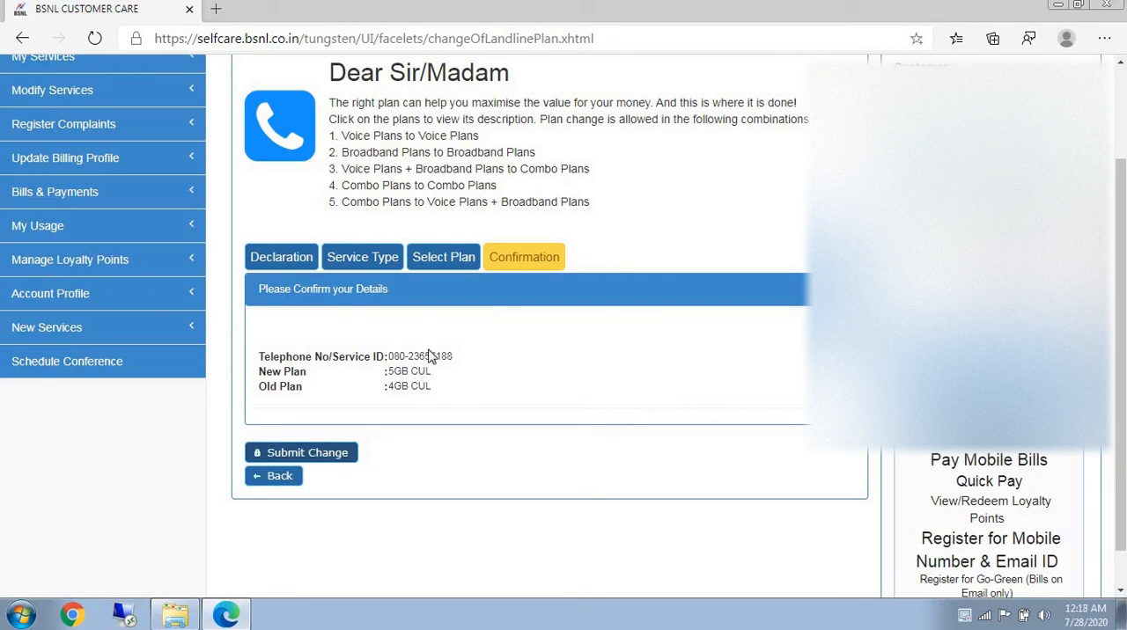
pyautogui.scroll(3)
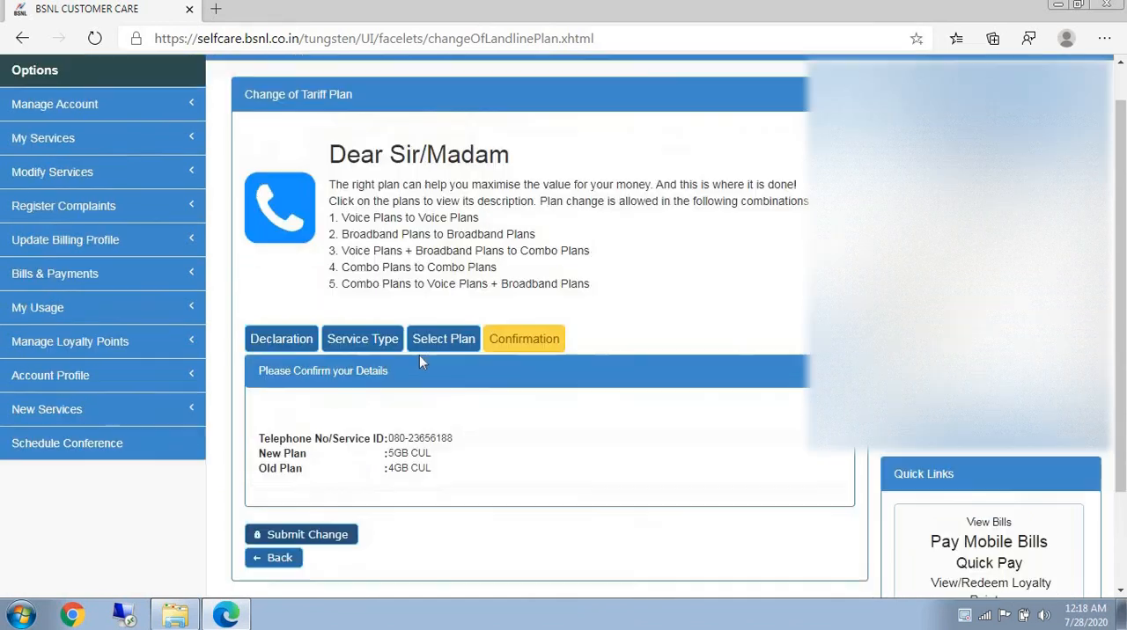
pyautogui.scroll(-3)
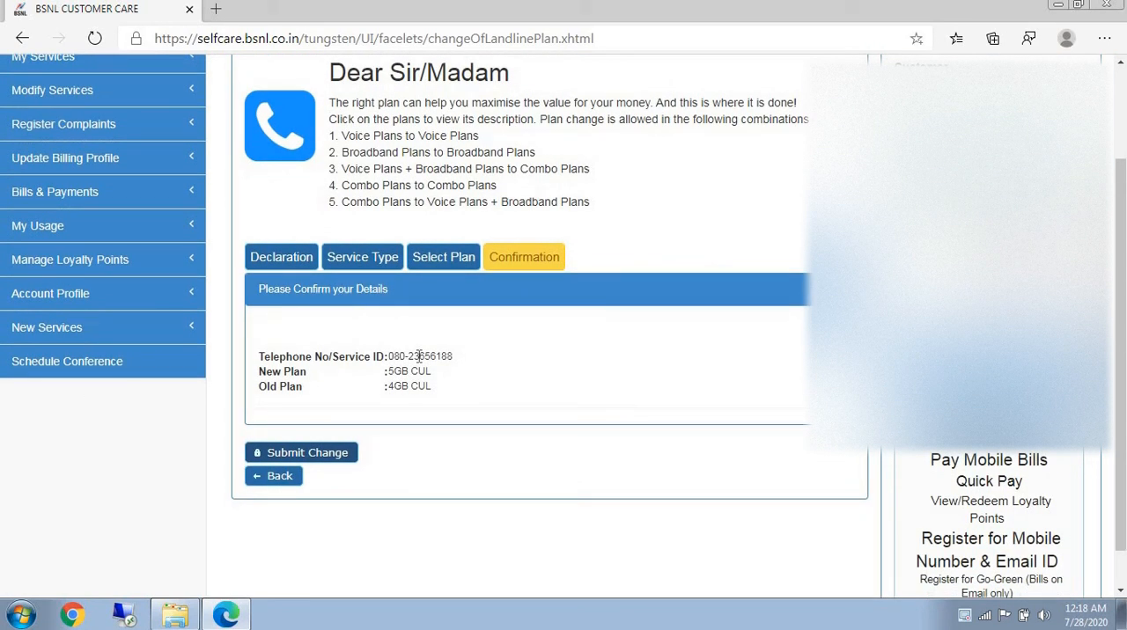
pyautogui.moveTo(436, 394)
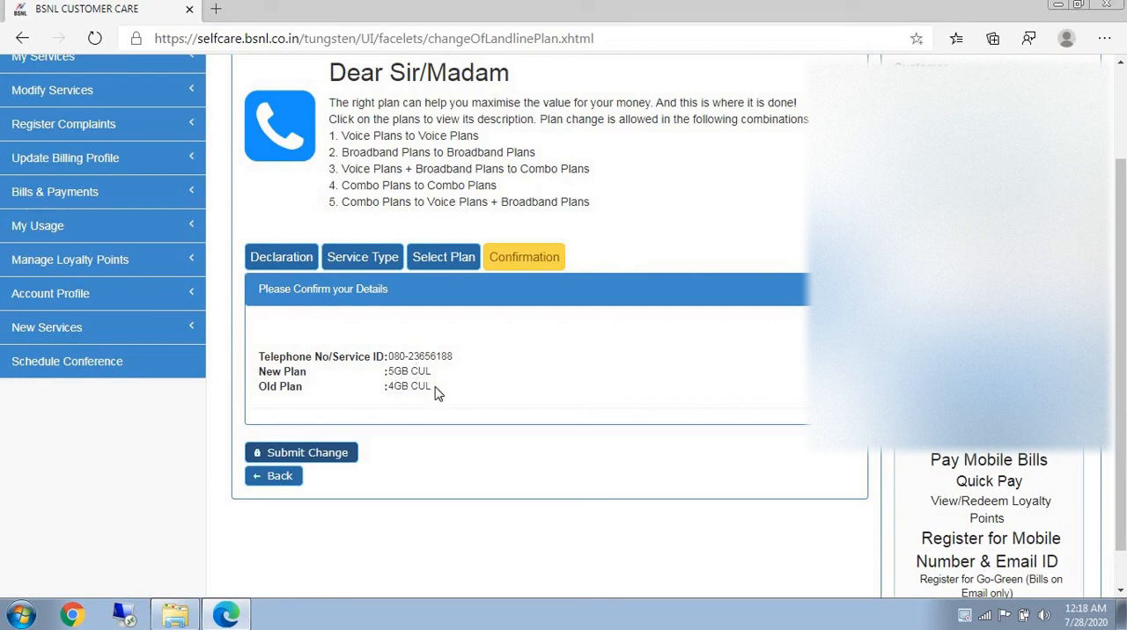
pyautogui.moveTo(386, 360)
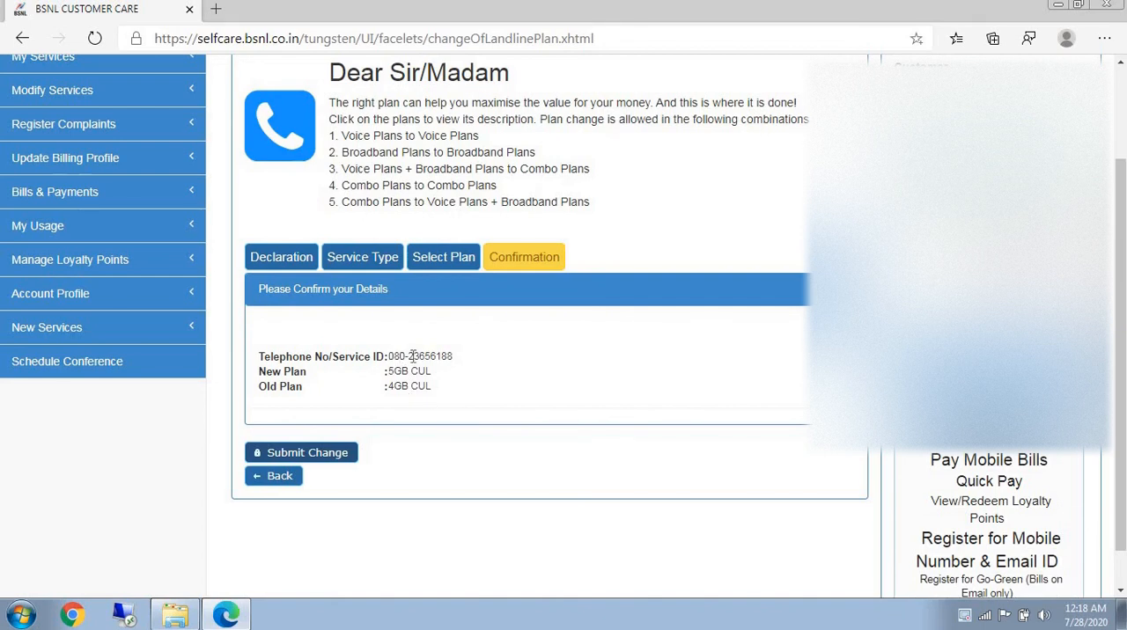
pyautogui.scroll(3)
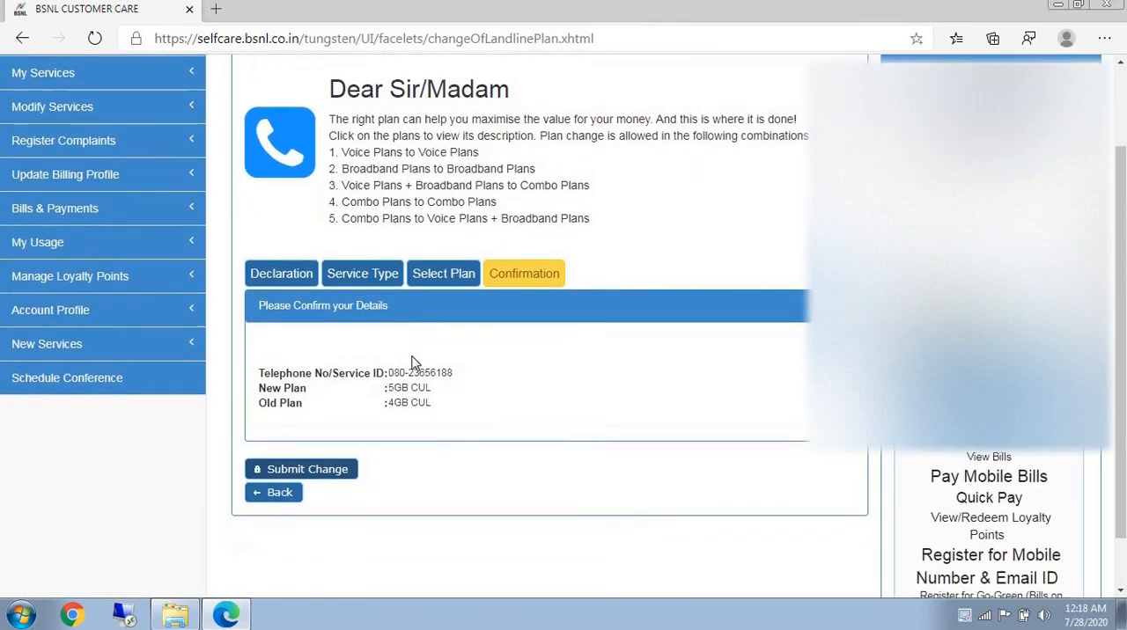
pyautogui.scroll(-3)
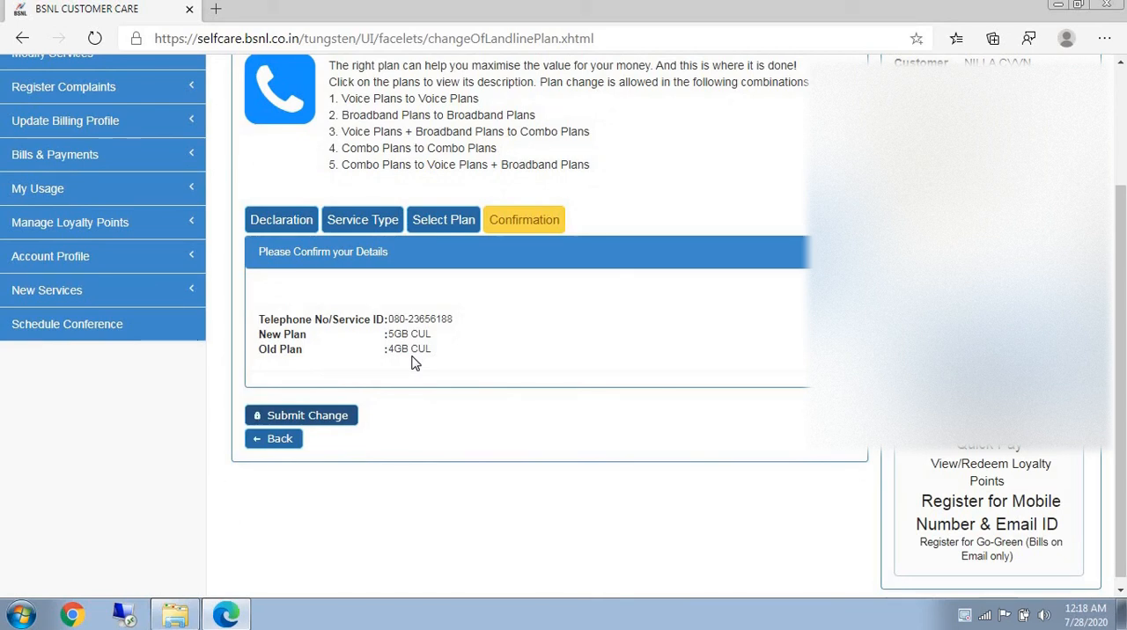
pyautogui.moveTo(328, 446)
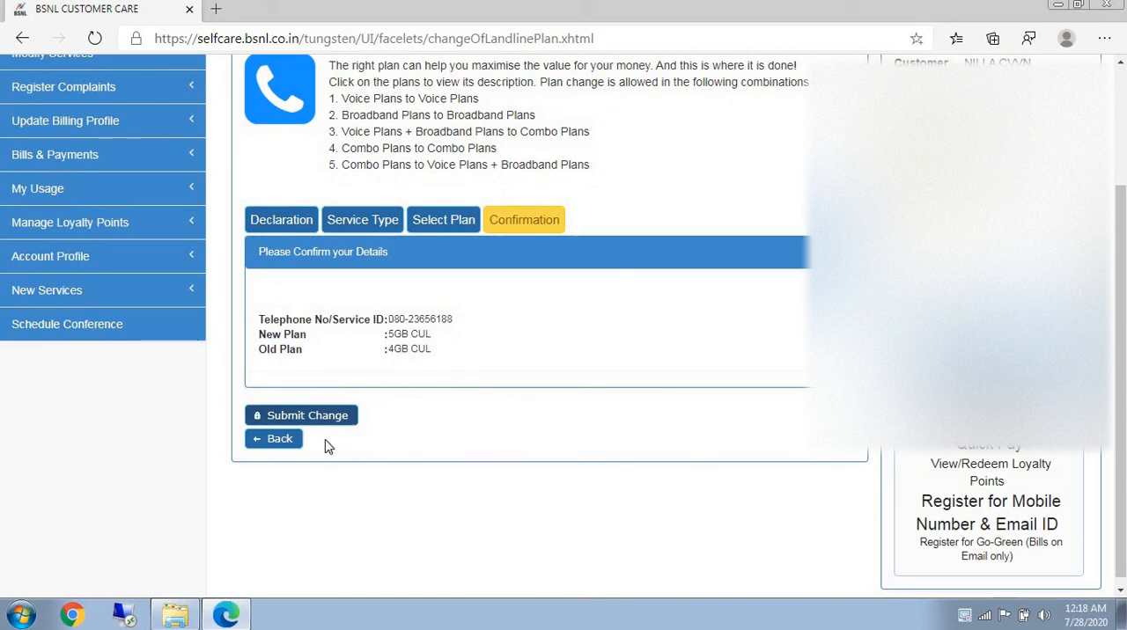